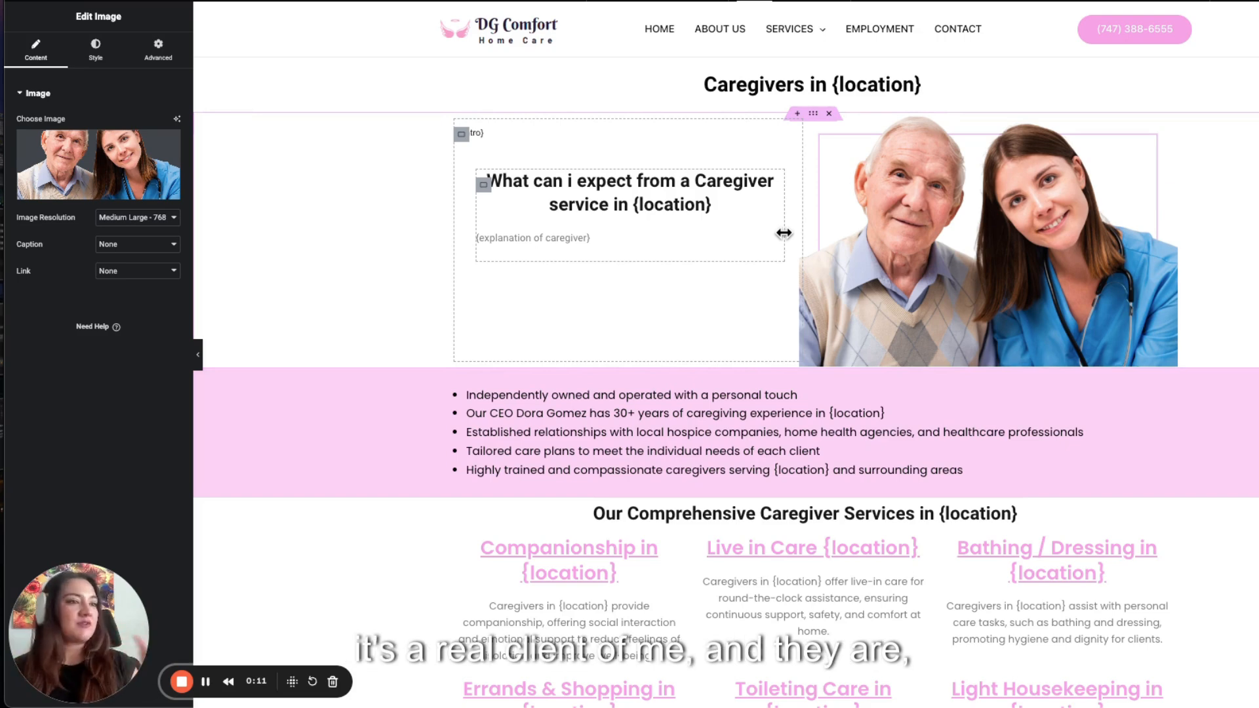
- Look through the city spreadsheet and its location rows in Google Sheets
click(810, 84)
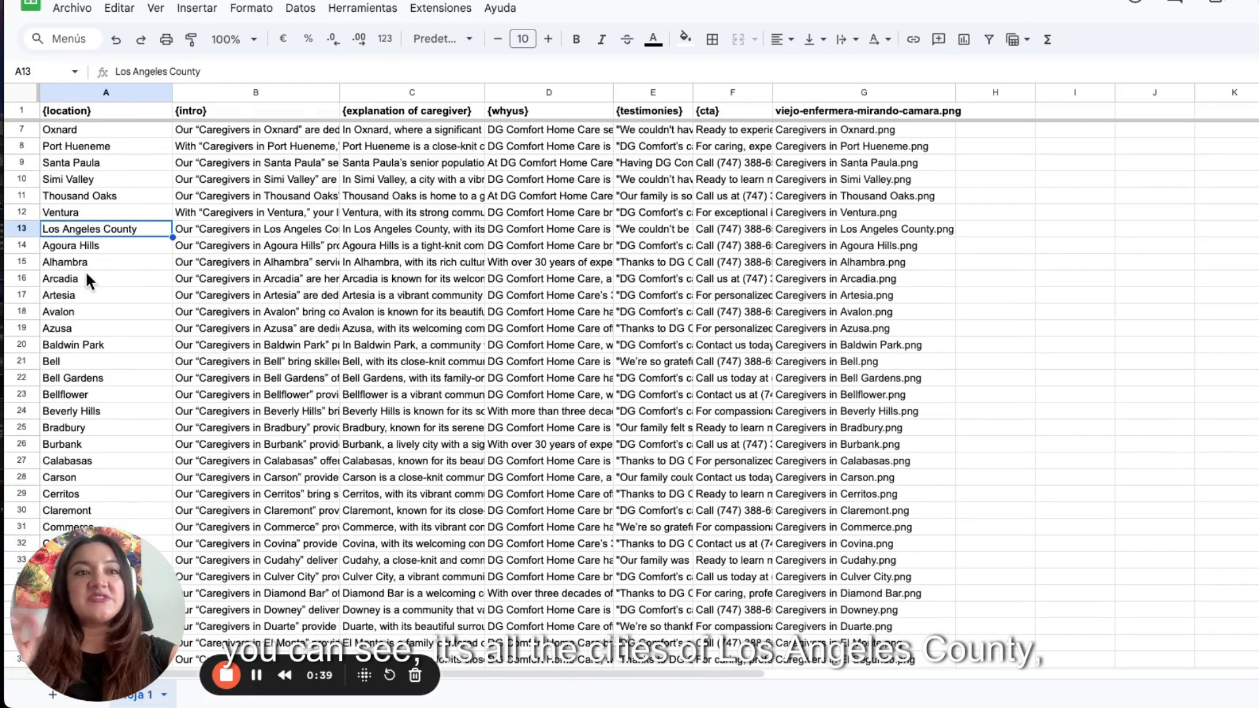
scroll(down, 3)
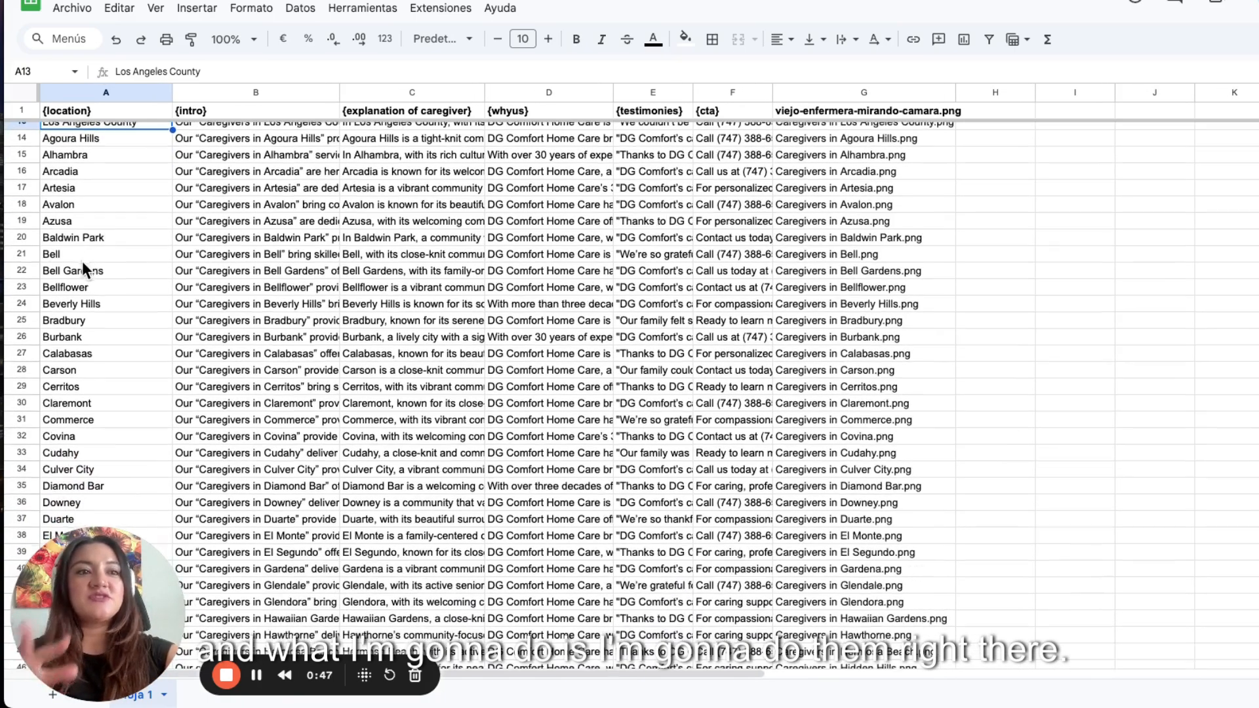
scroll(down, 3)
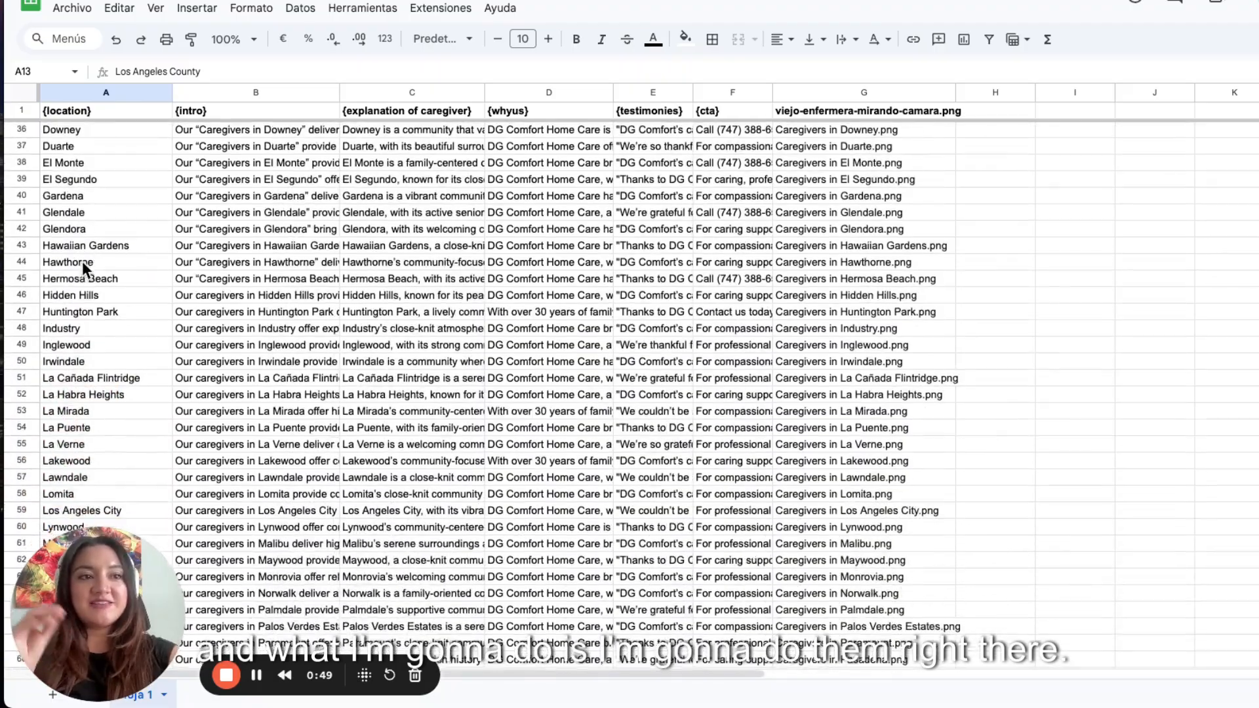
scroll(up, 3)
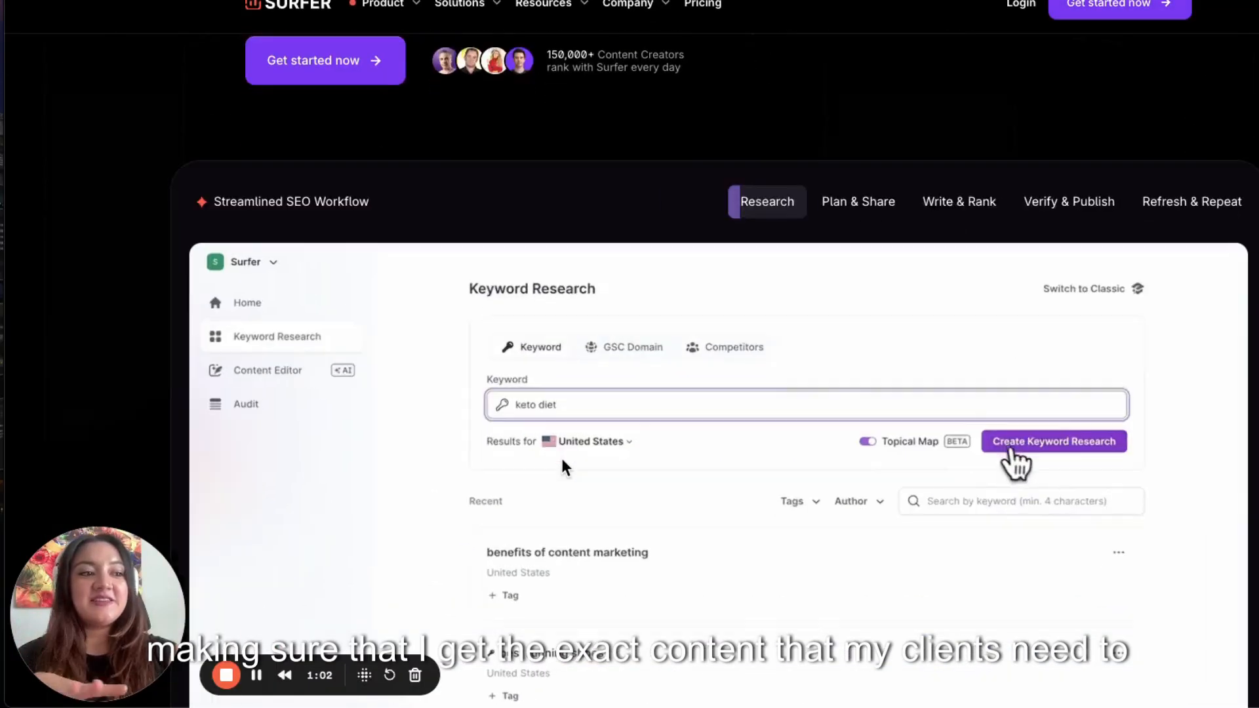
click(1054, 440)
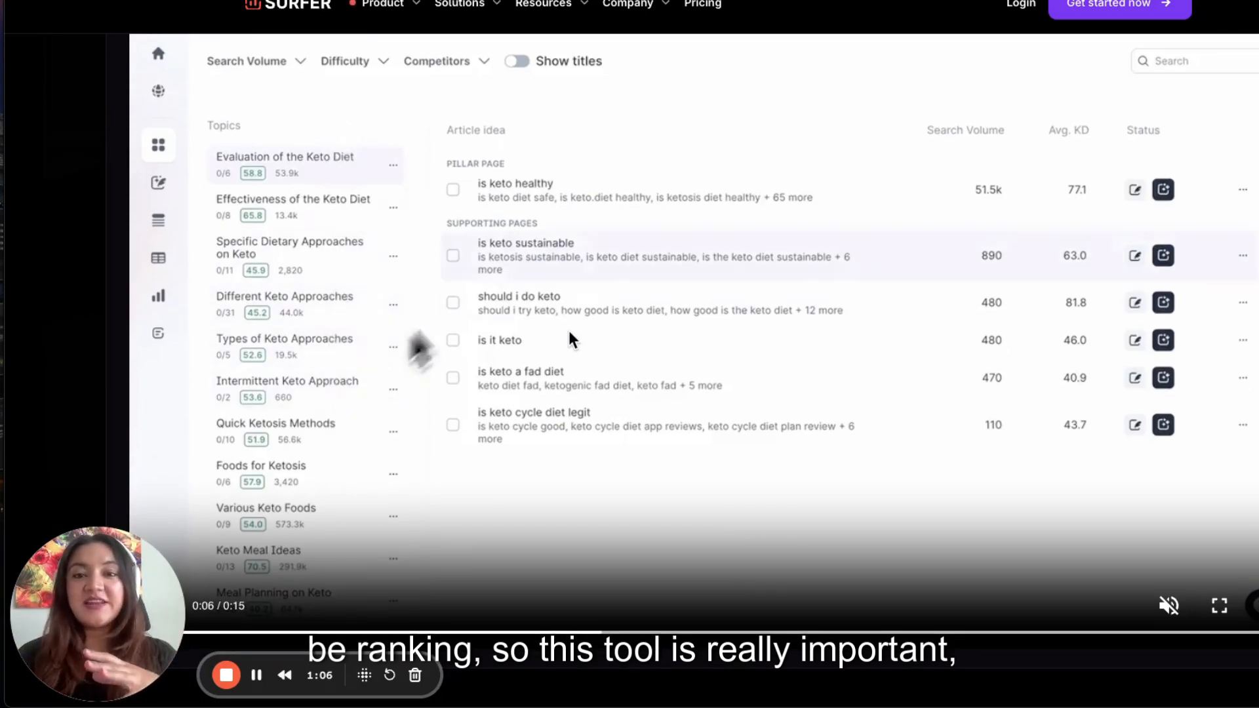
mouse_move(618, 313)
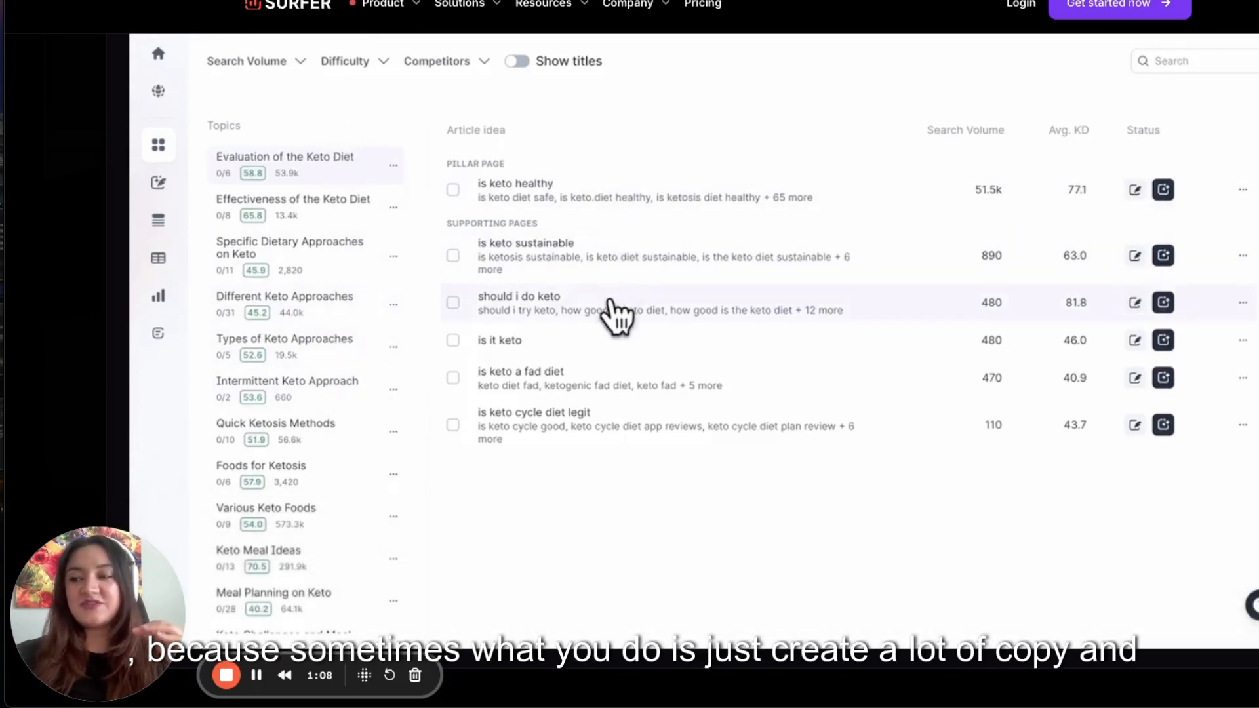
click(519, 303)
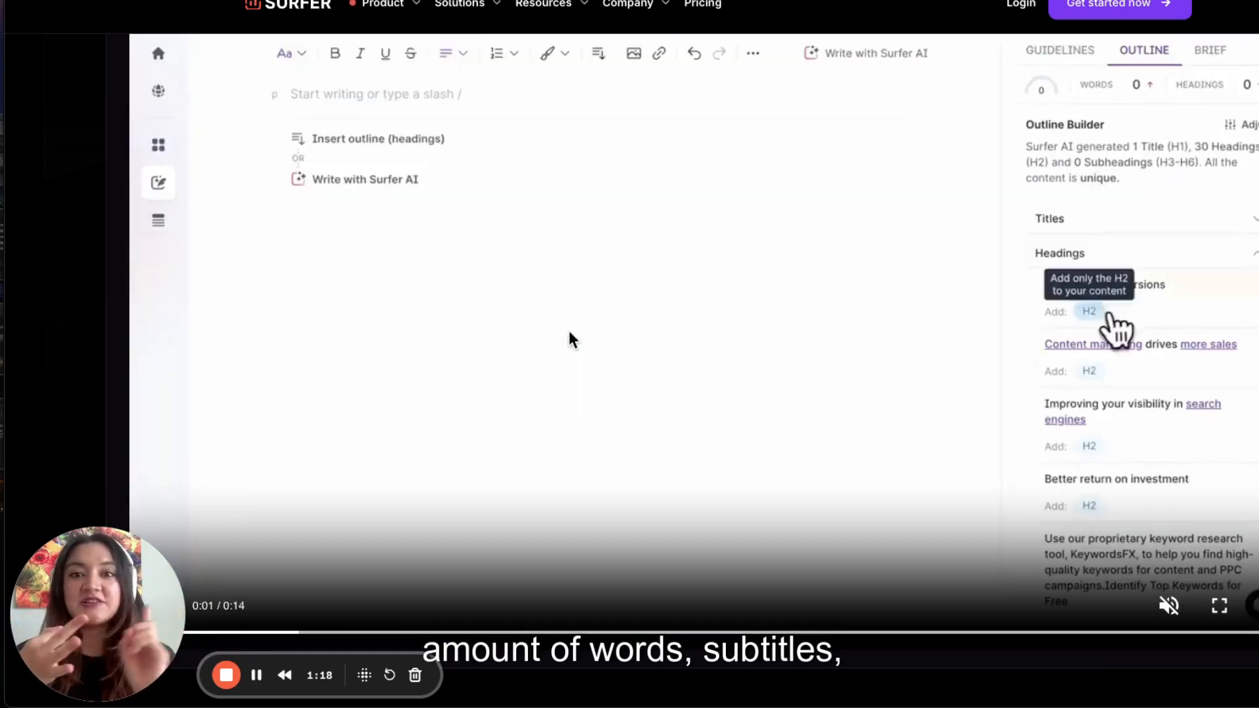
click(1089, 312)
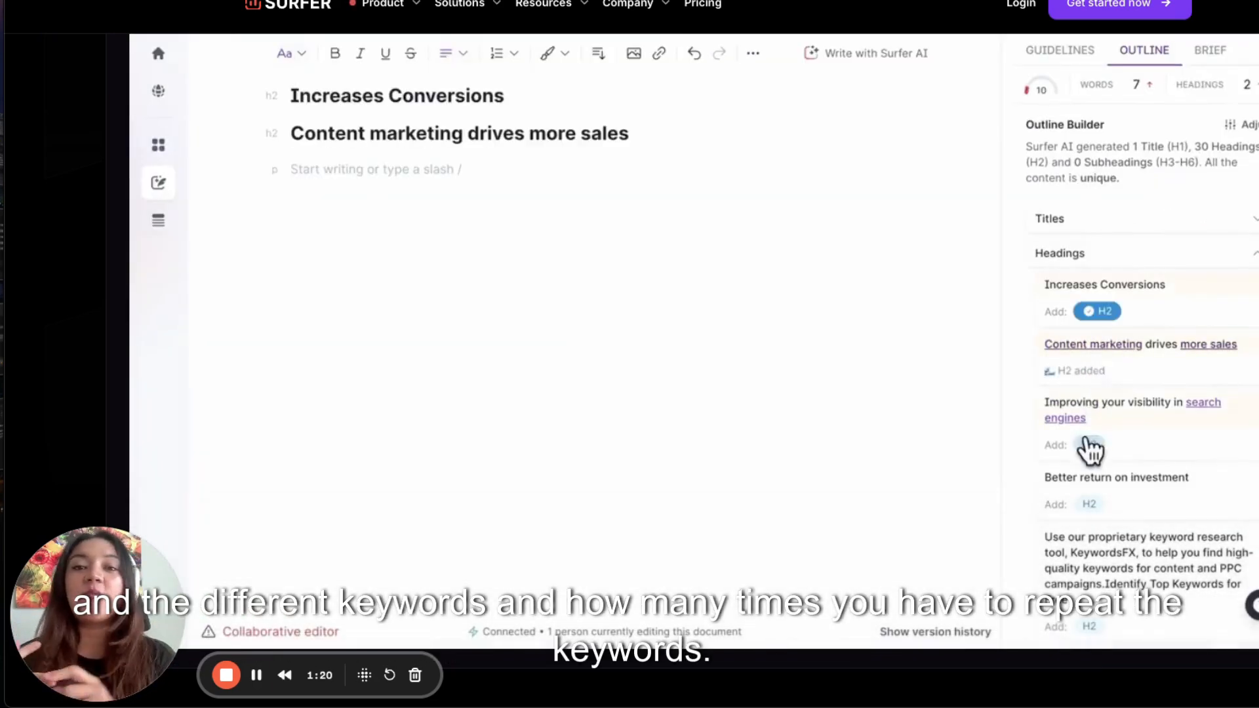
click(1090, 444)
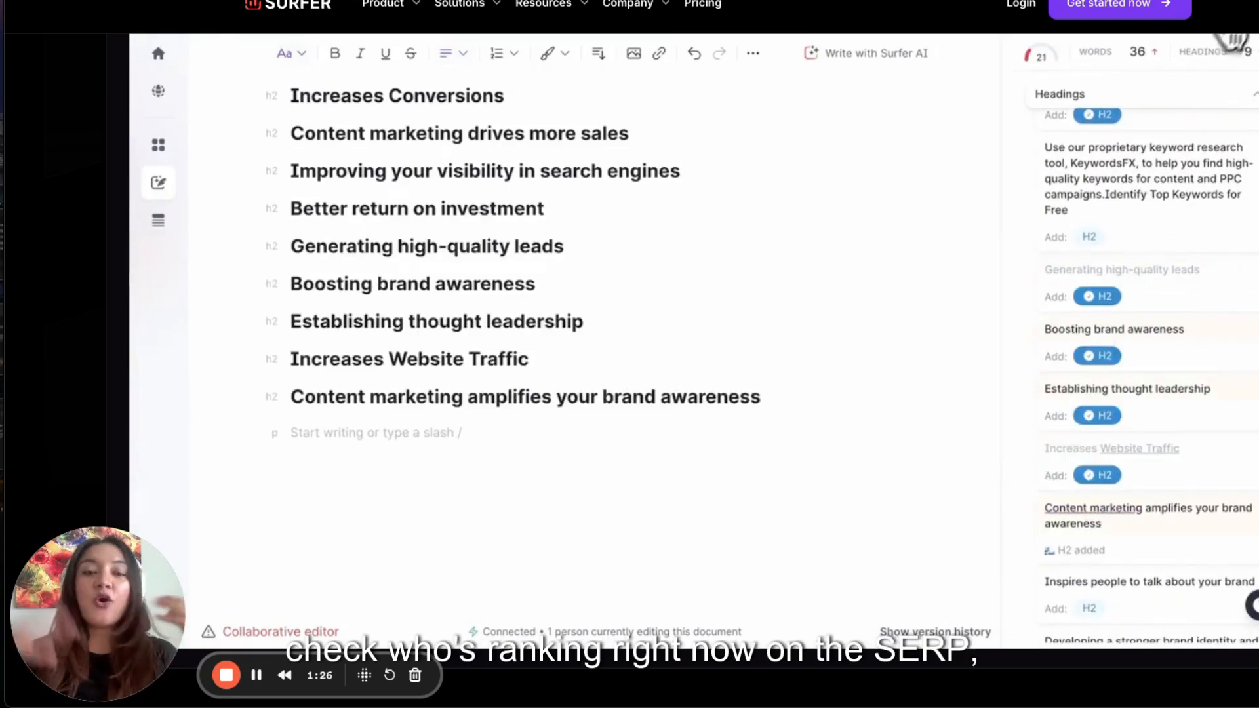
click(1237, 158)
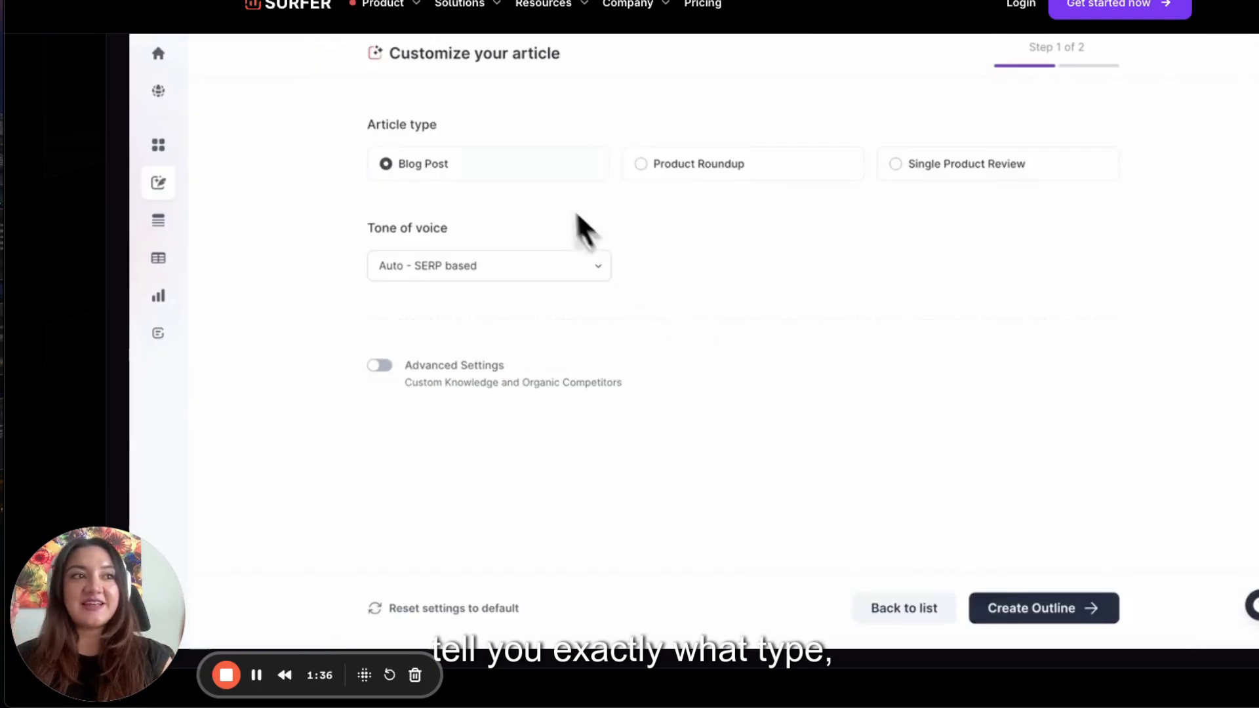
- Check the sheet's columns and select the {location} heading cell A1
click(488, 267)
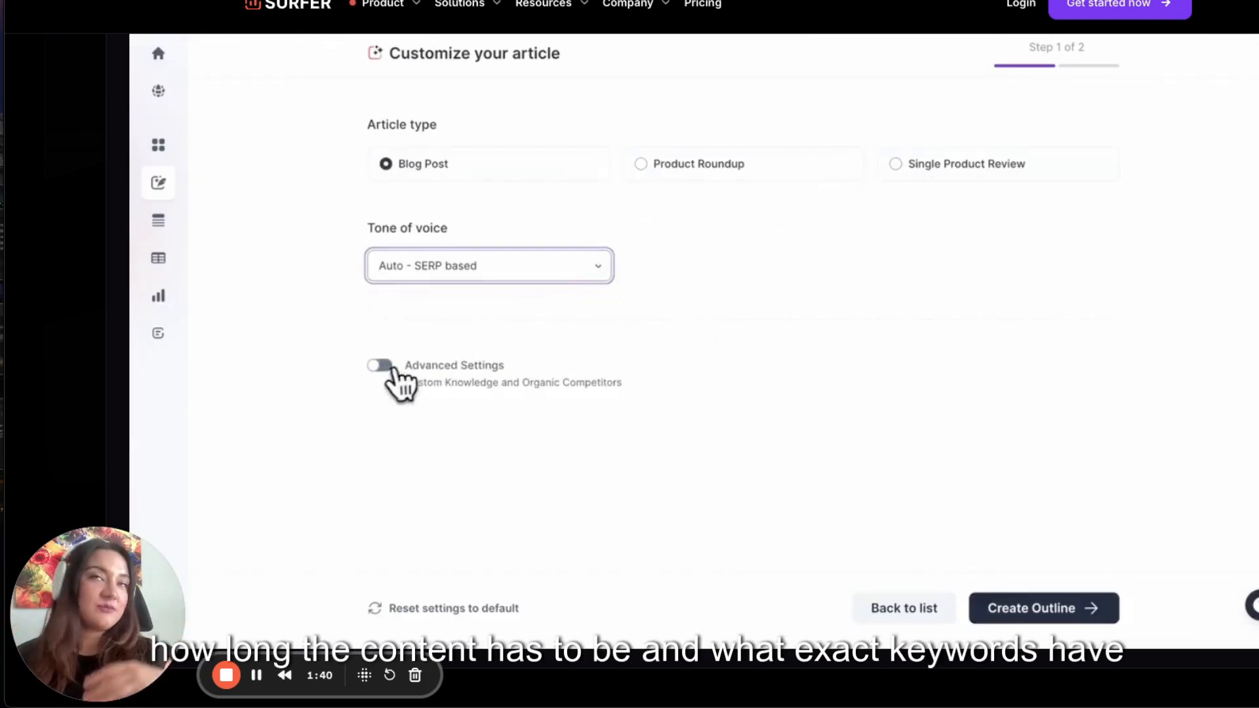
click(378, 366)
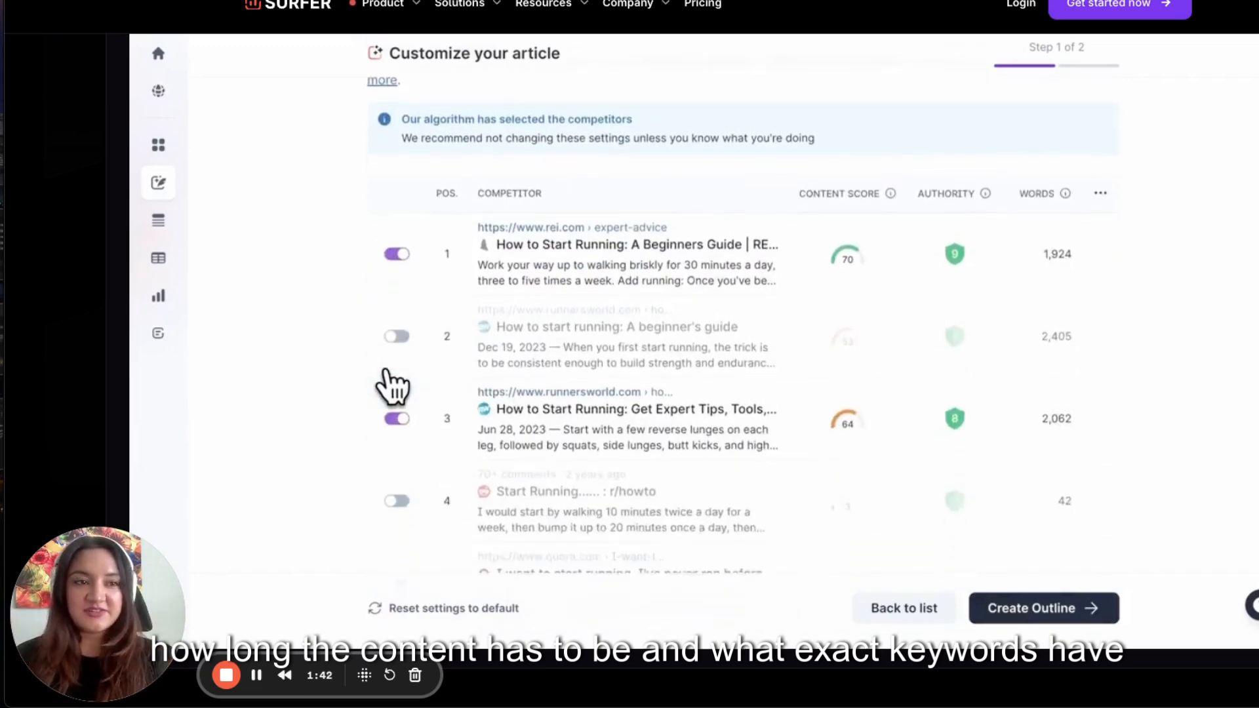
click(1042, 607)
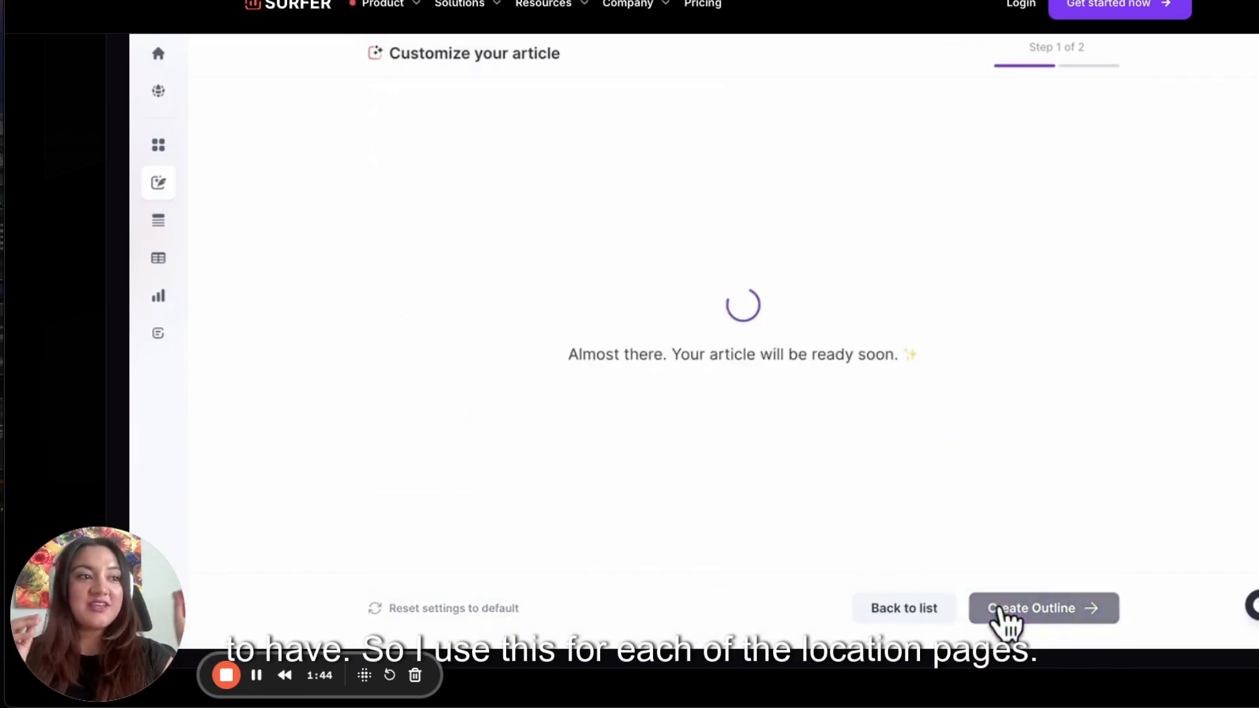
click(1032, 607)
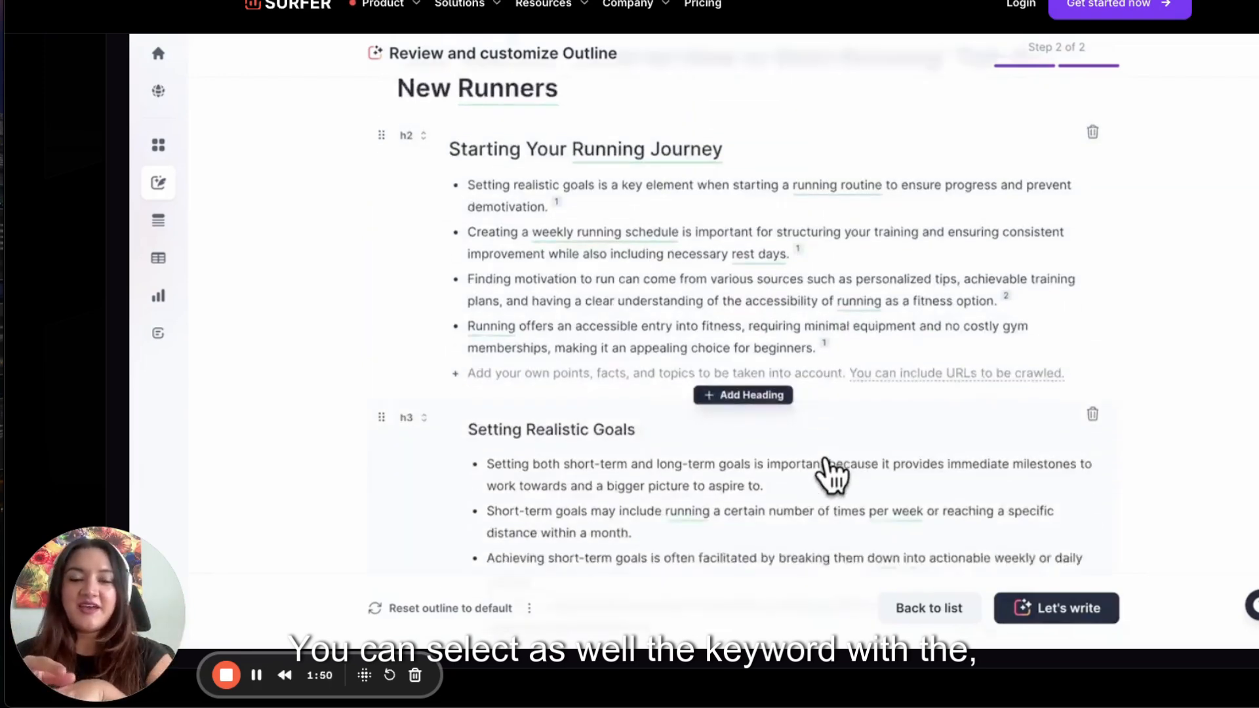
click(1056, 608)
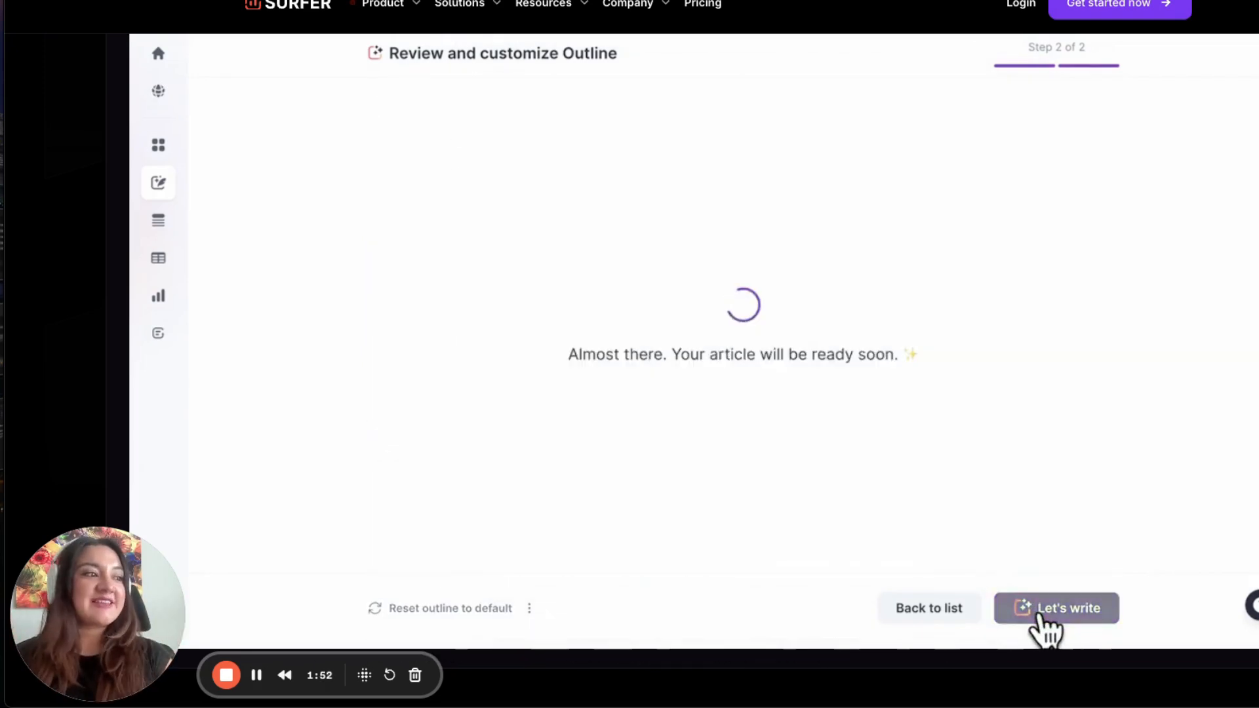
click(1055, 607)
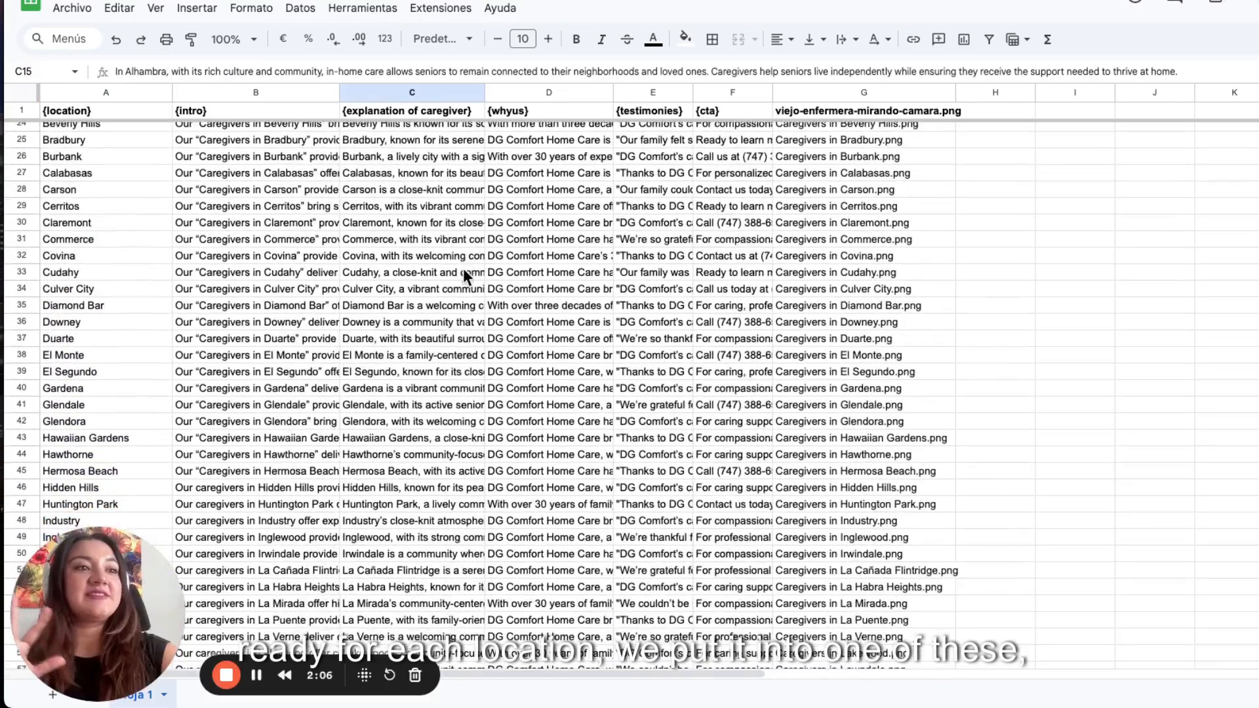
scroll(down, 3)
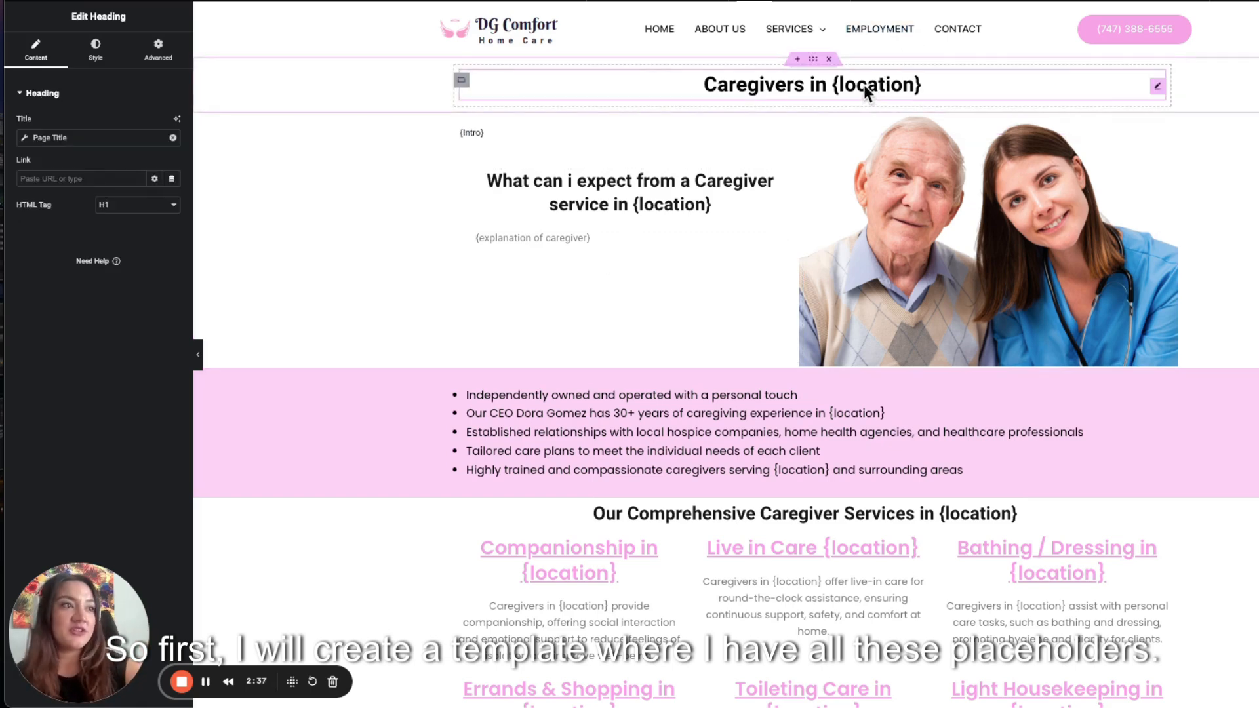
scroll(down, 3)
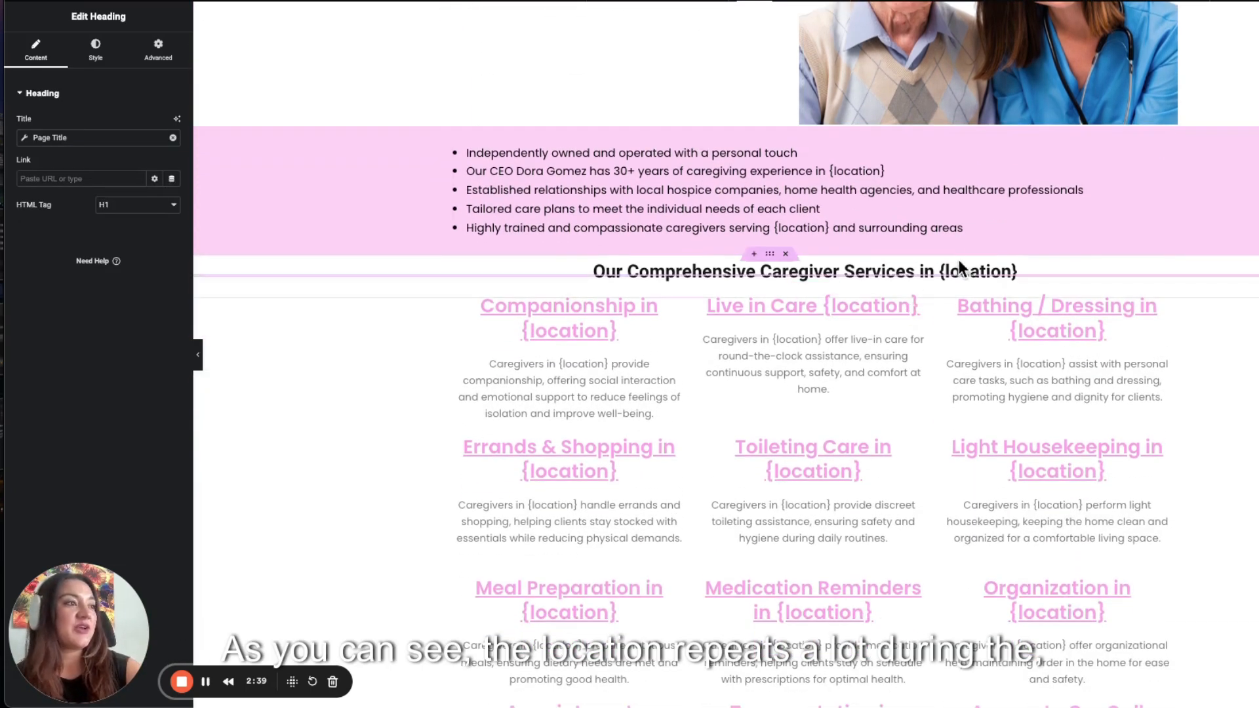
scroll(down, 3)
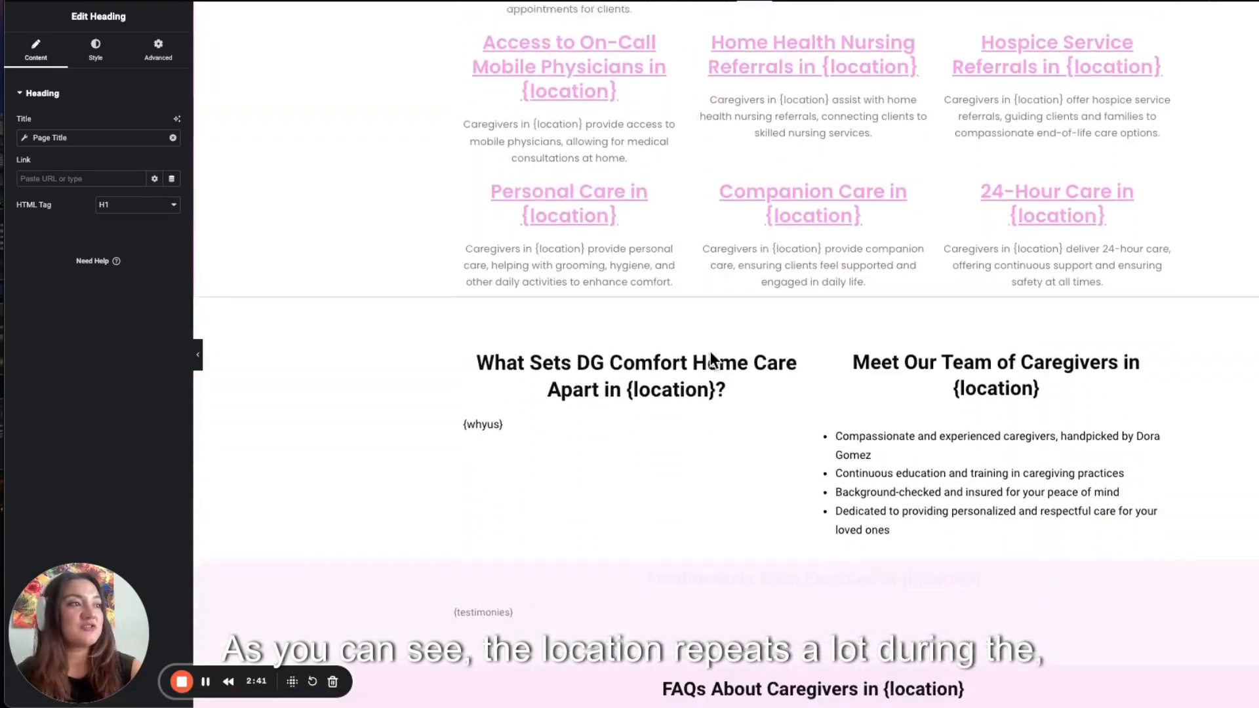
scroll(down, 3)
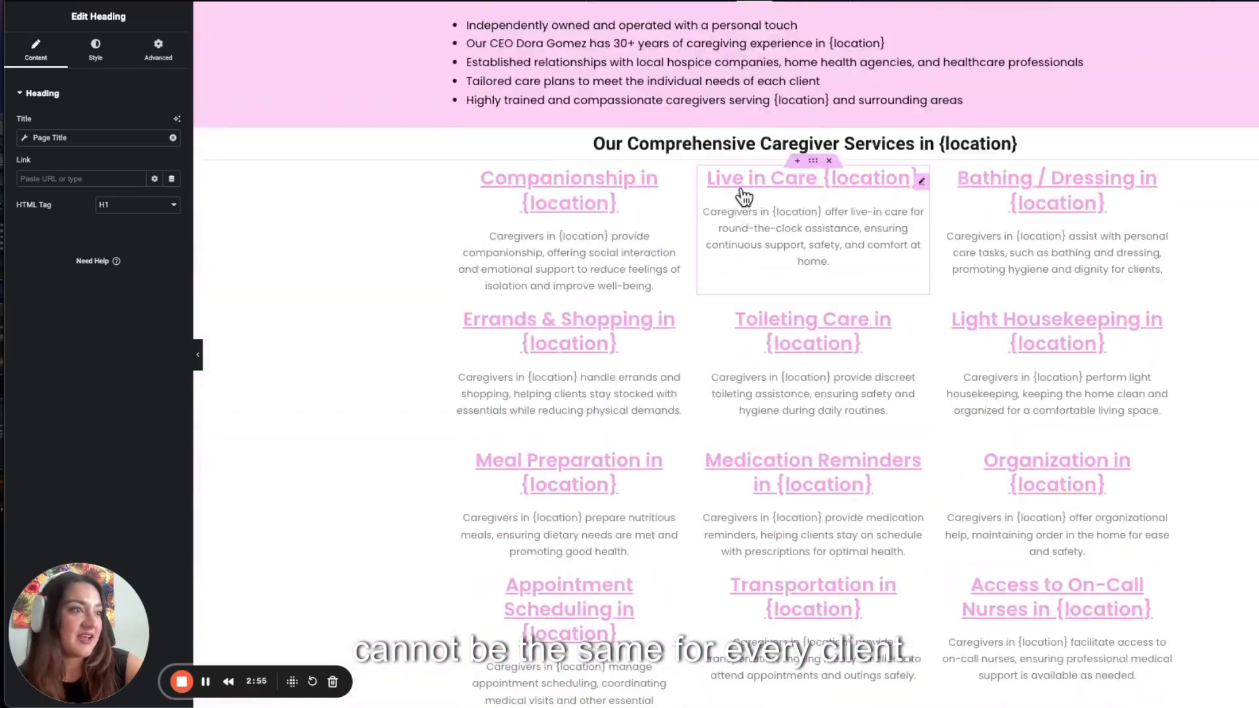
scroll(up, 3)
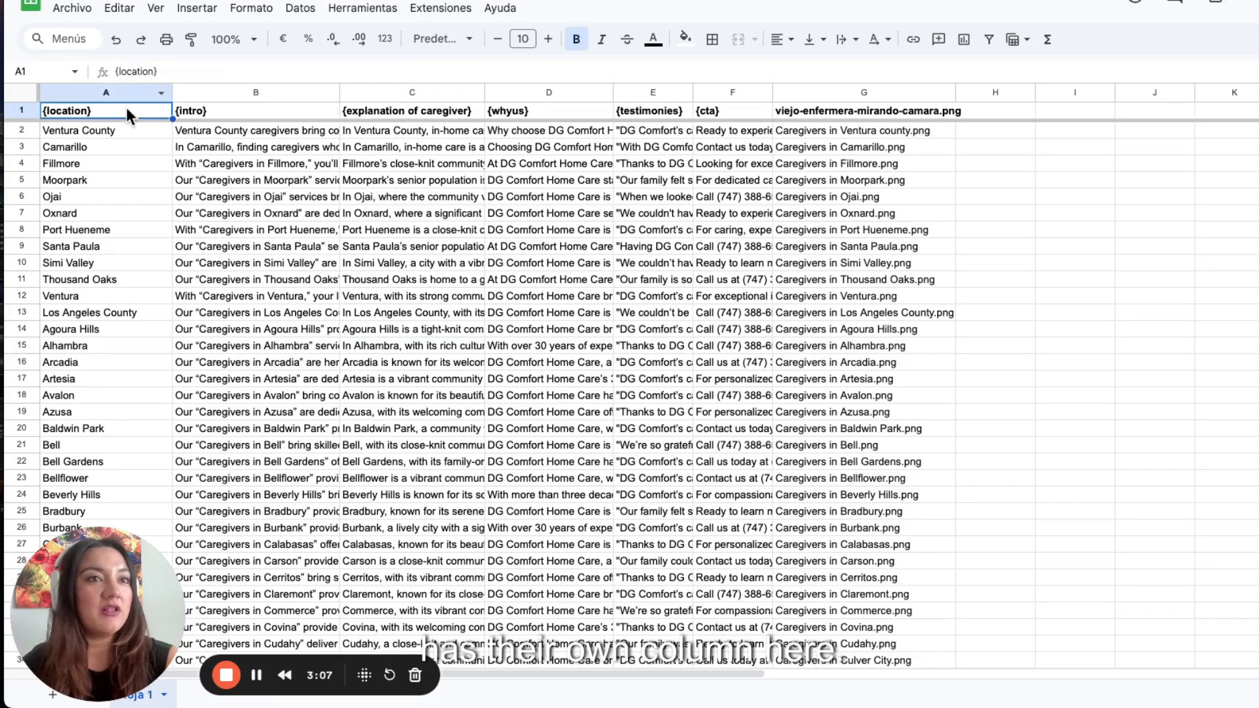
click(548, 110)
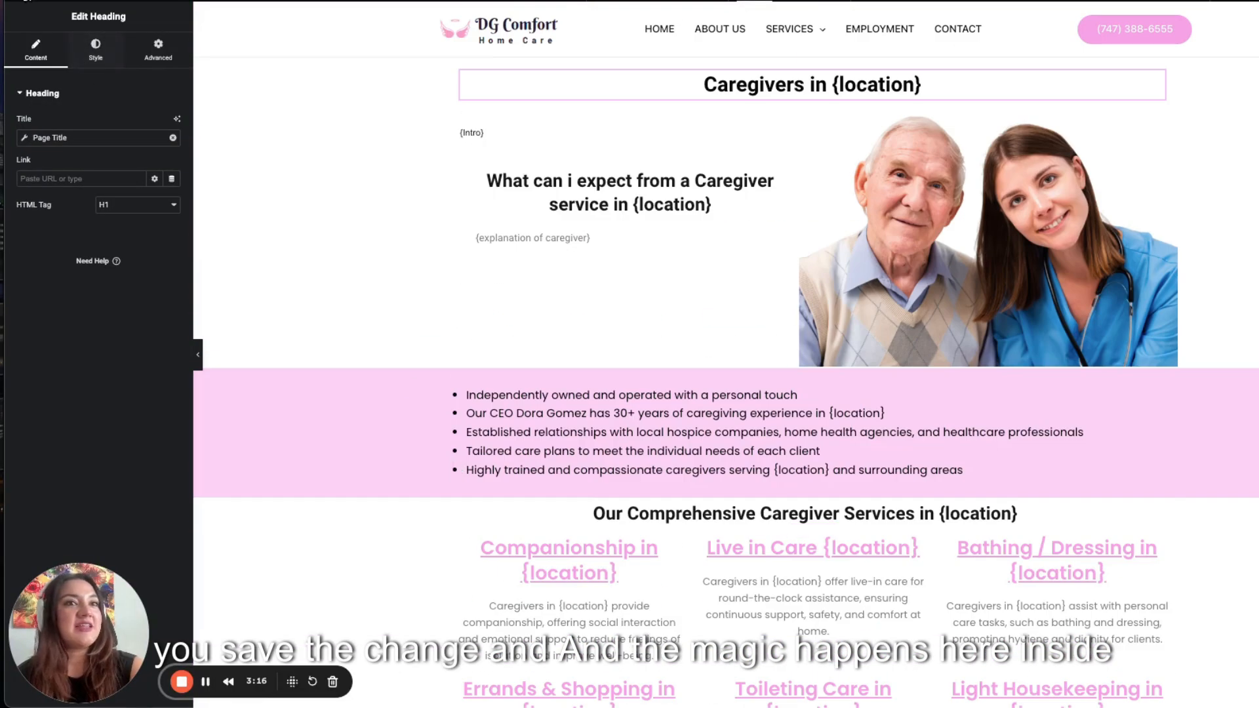
- Exit the Elementor template editor back to the WordPress dashboard
click(15, 15)
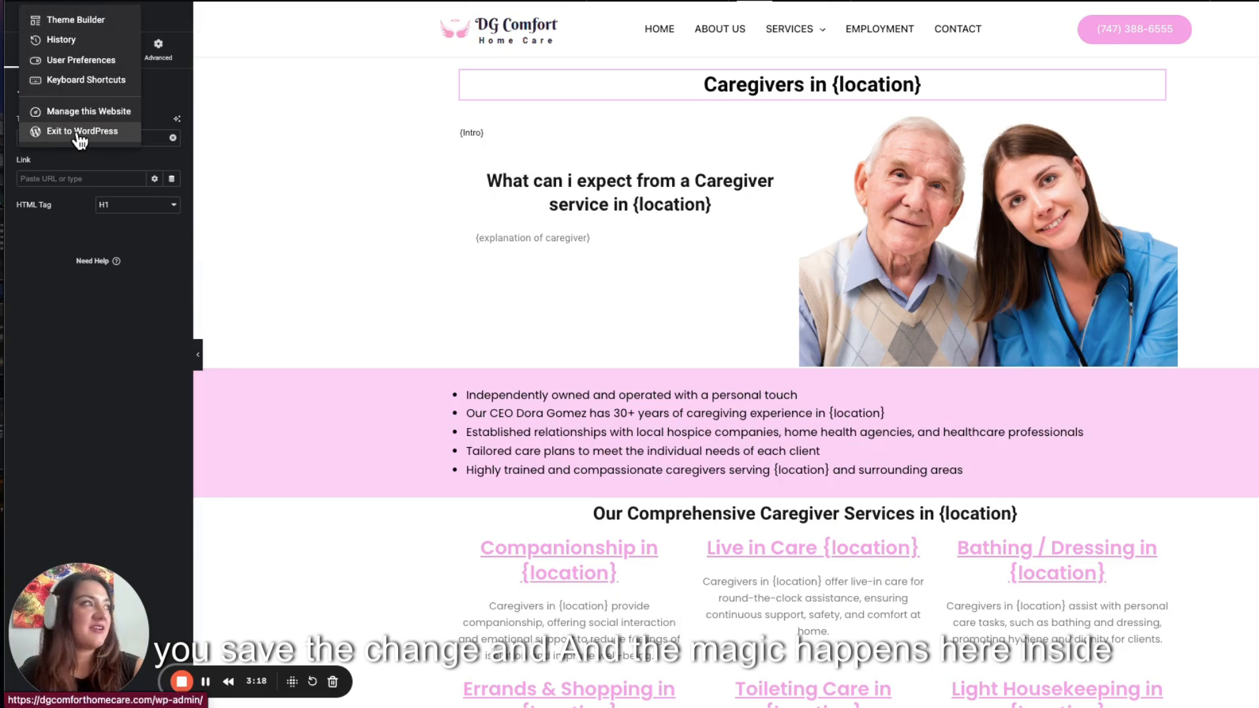
click(83, 132)
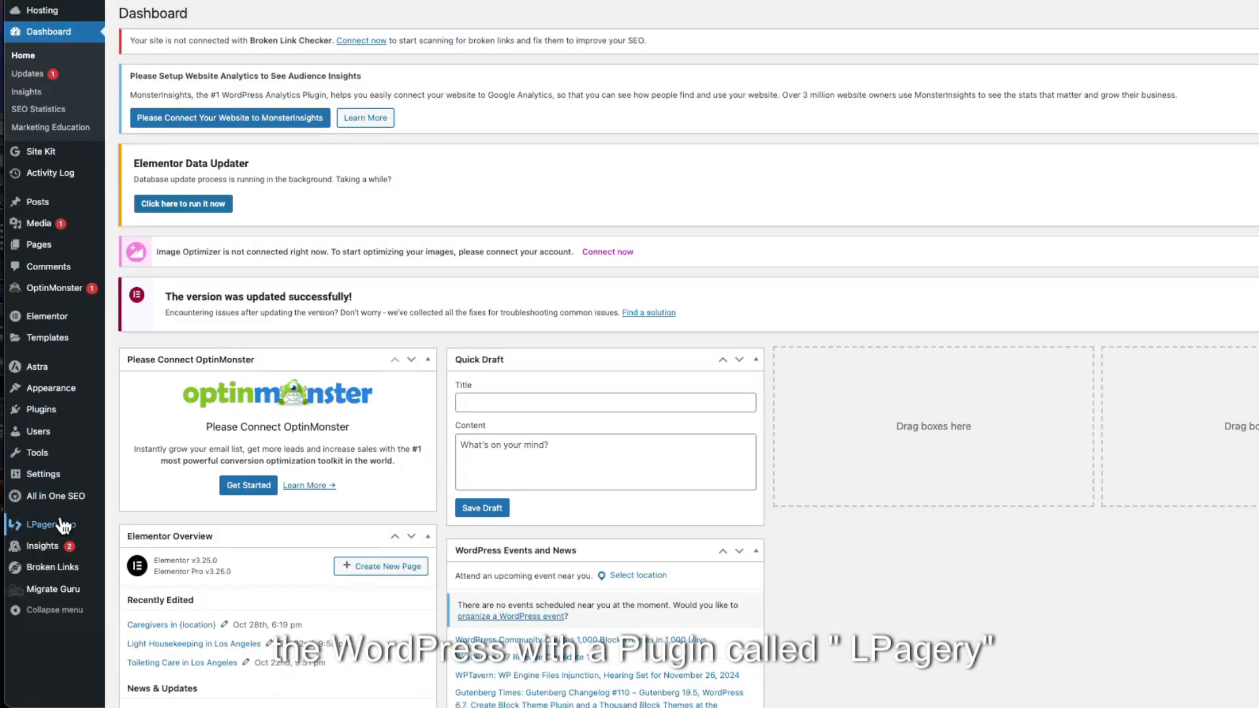
- Open LPagery Pro's Create Landing Pages form from the admin sidebar
click(47, 525)
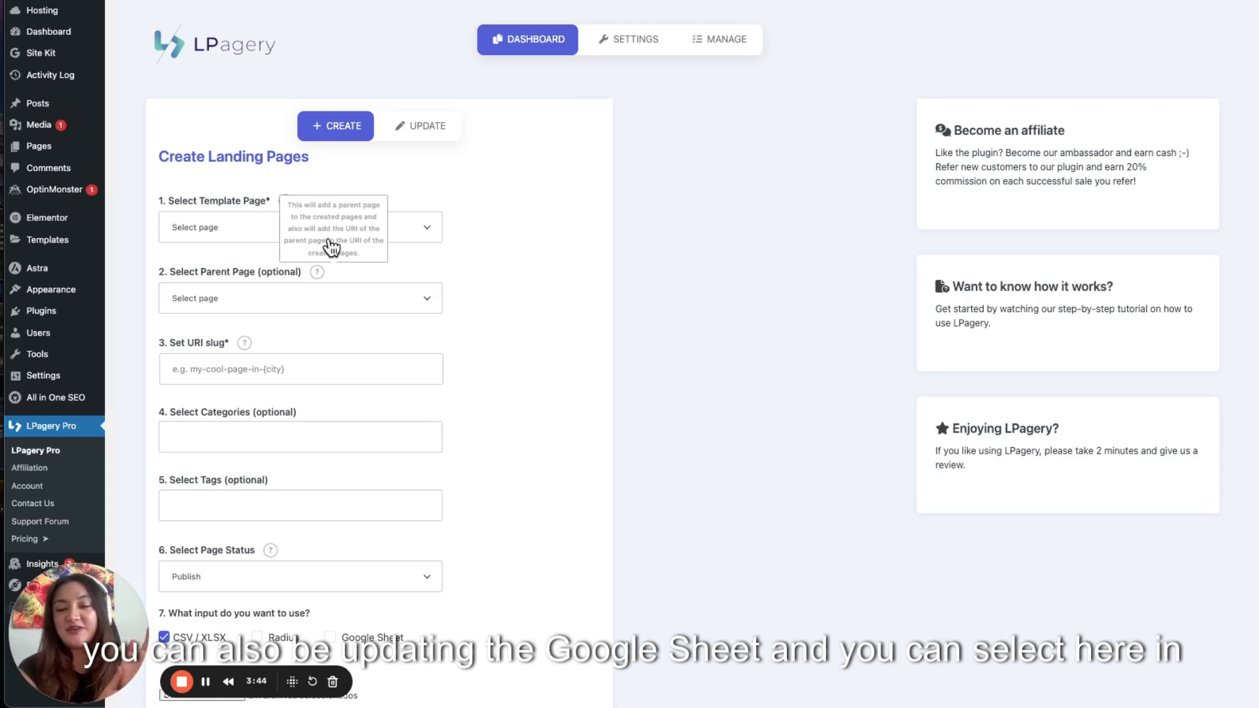
mouse_move(392, 352)
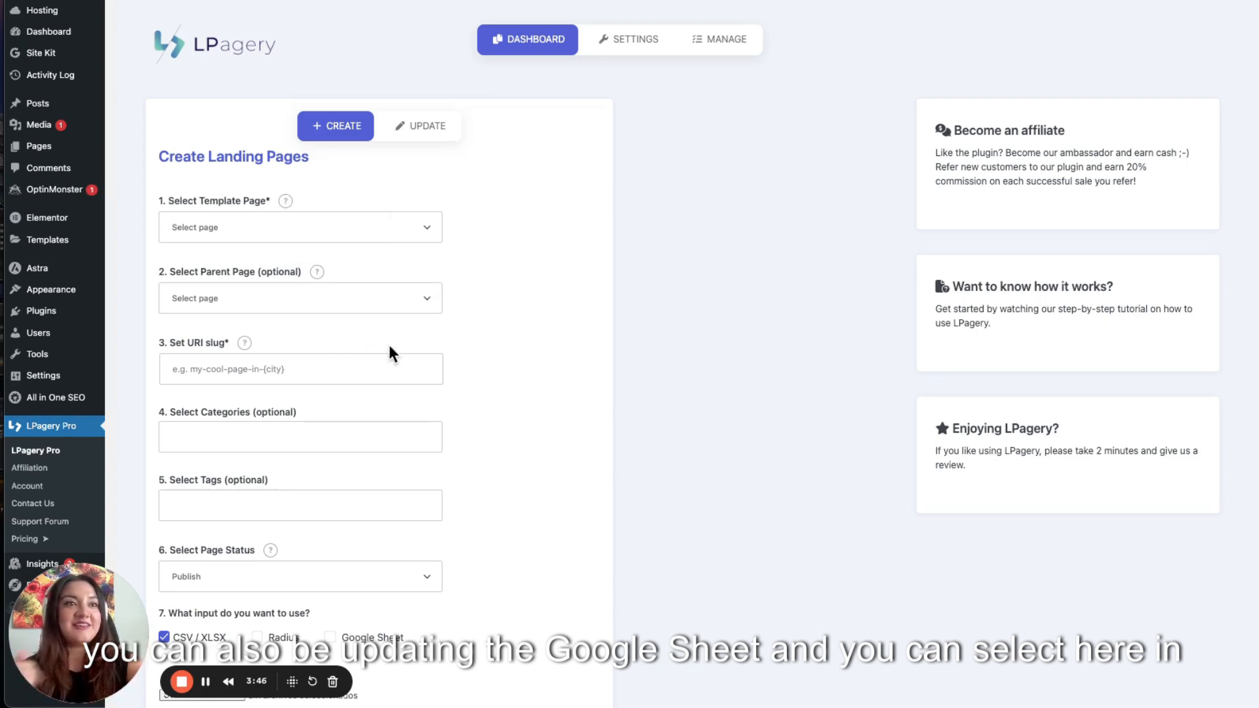
mouse_move(261, 109)
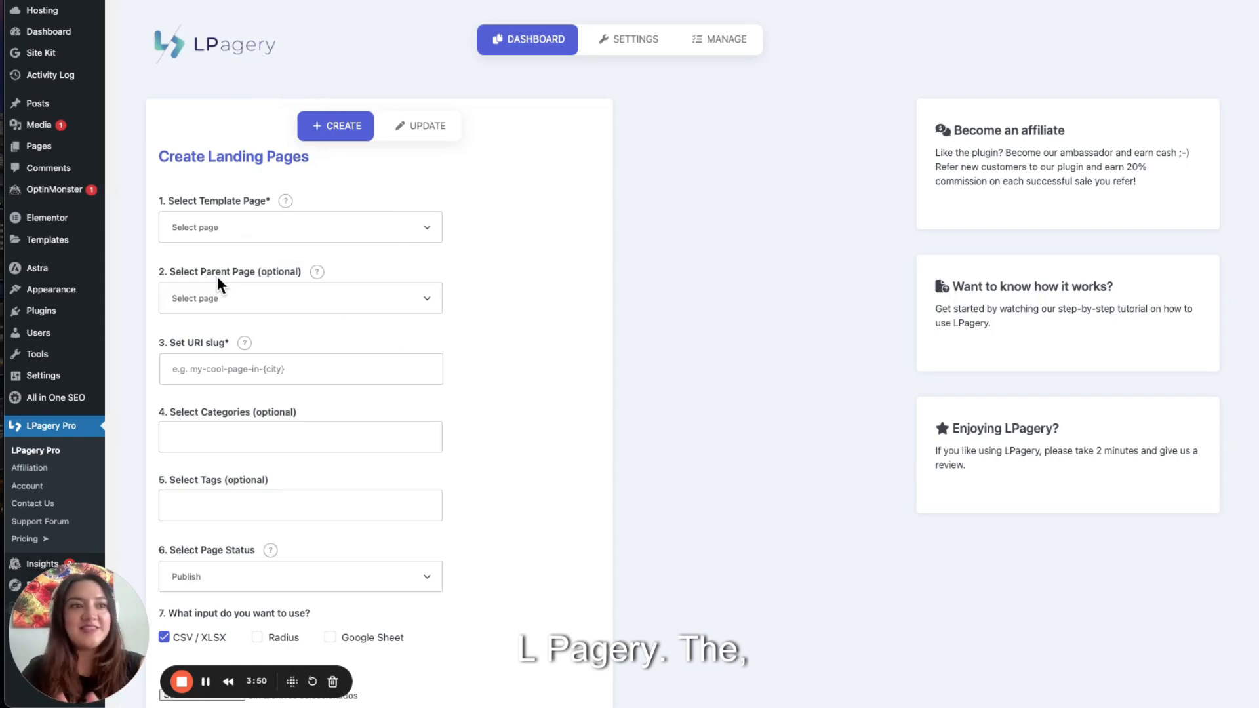
- Choose 'Caregivers in {location}' as the template page, slug auto-filled as caregivers in {location}
scroll(down, 3)
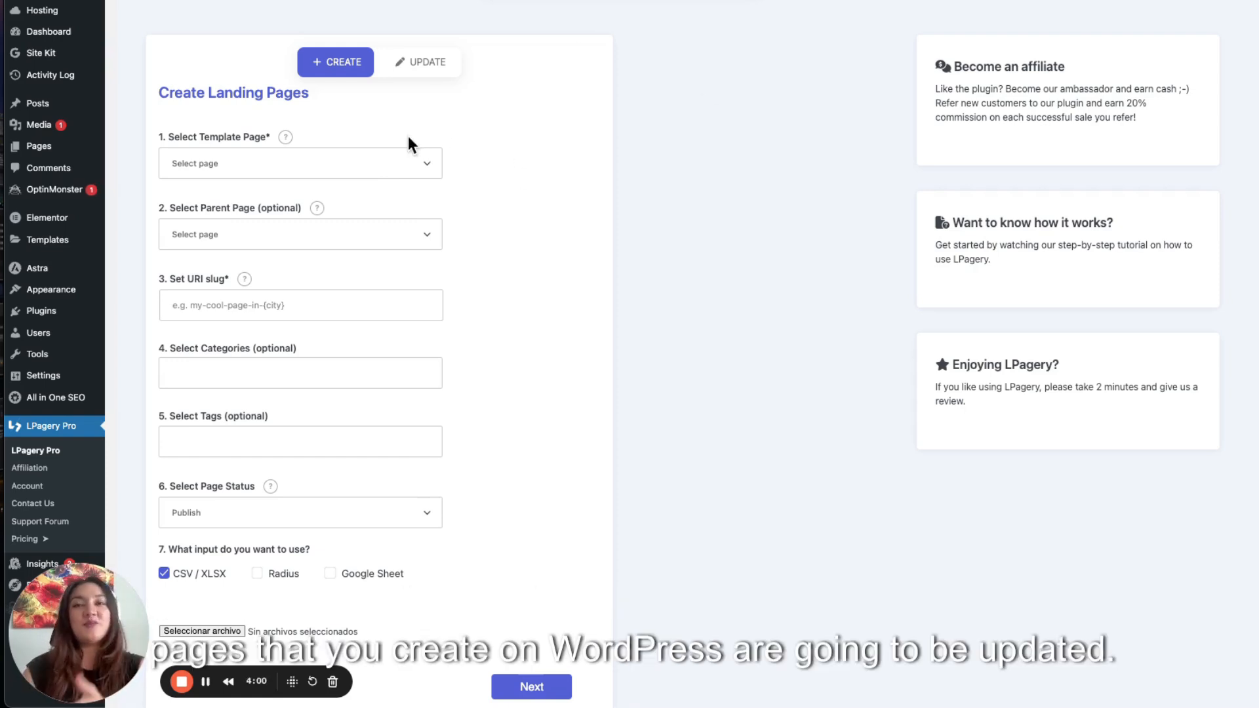
click(299, 163)
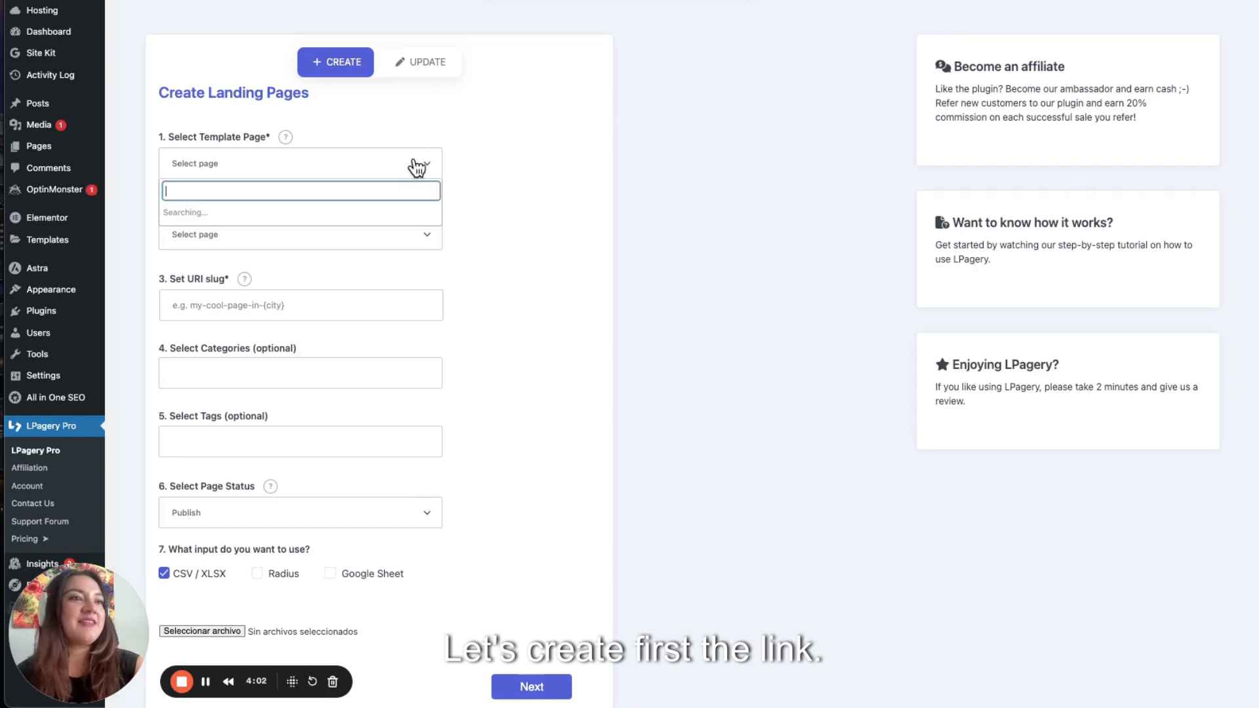
click(300, 190)
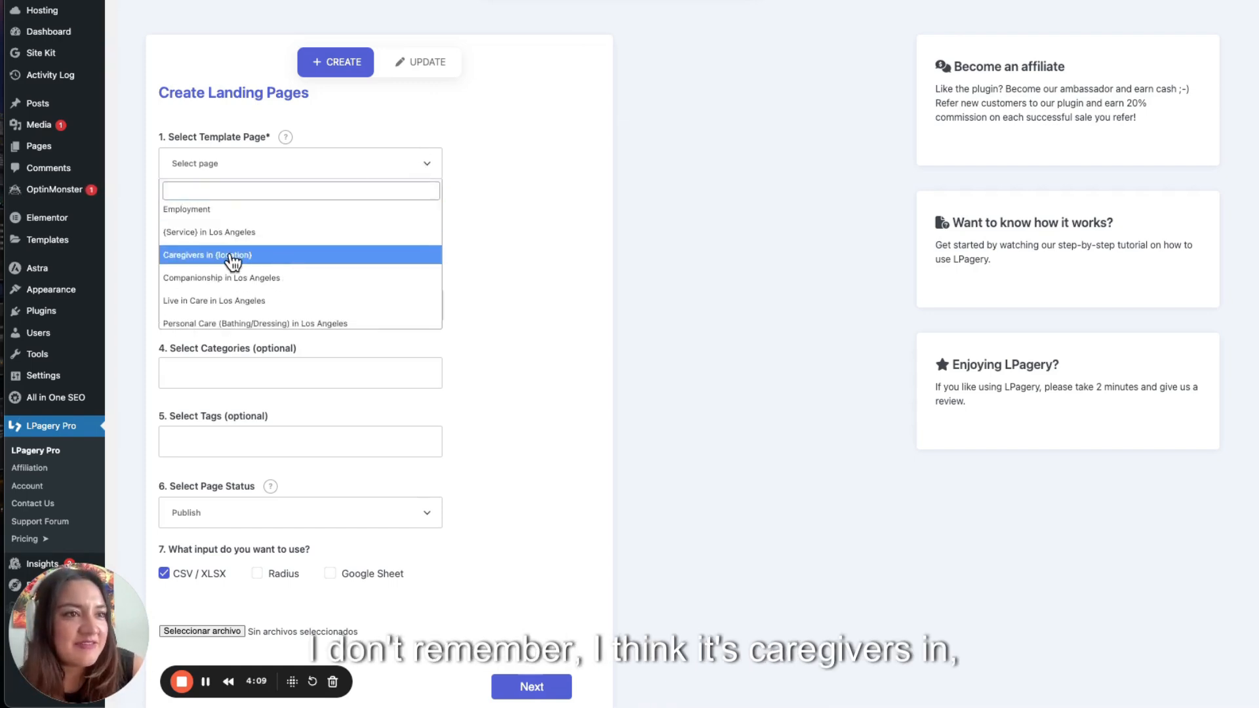
click(206, 254)
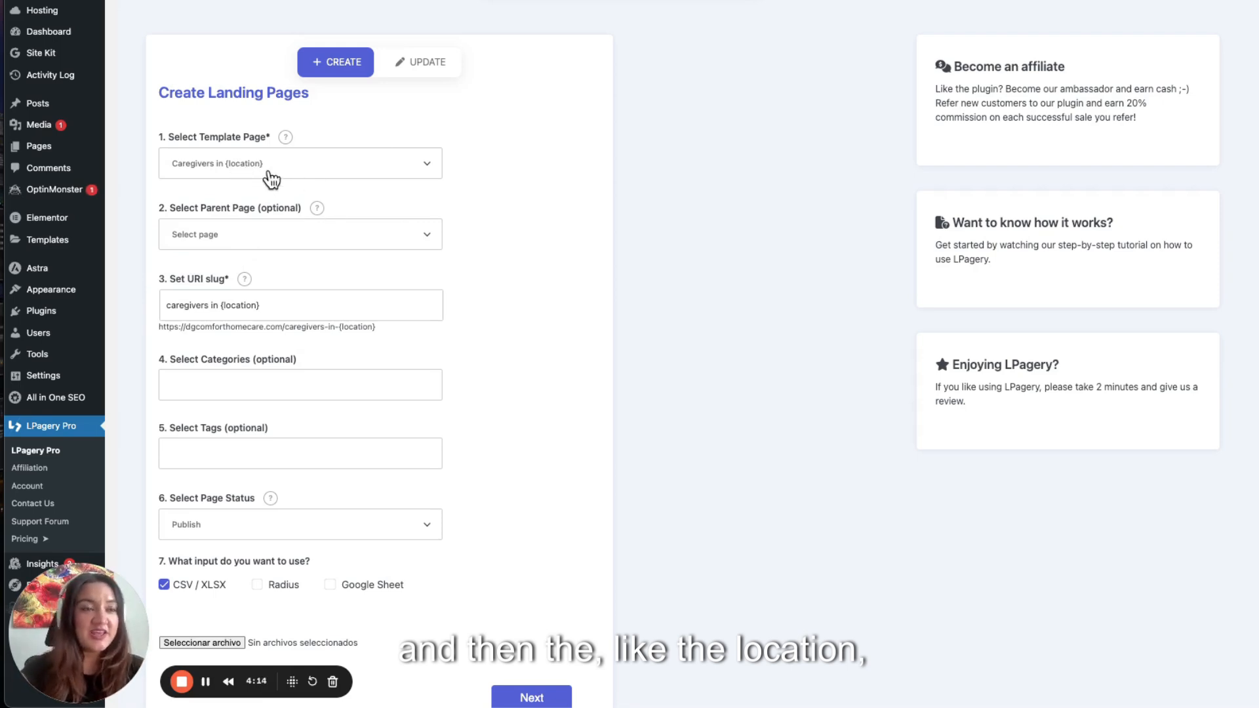
click(289, 306)
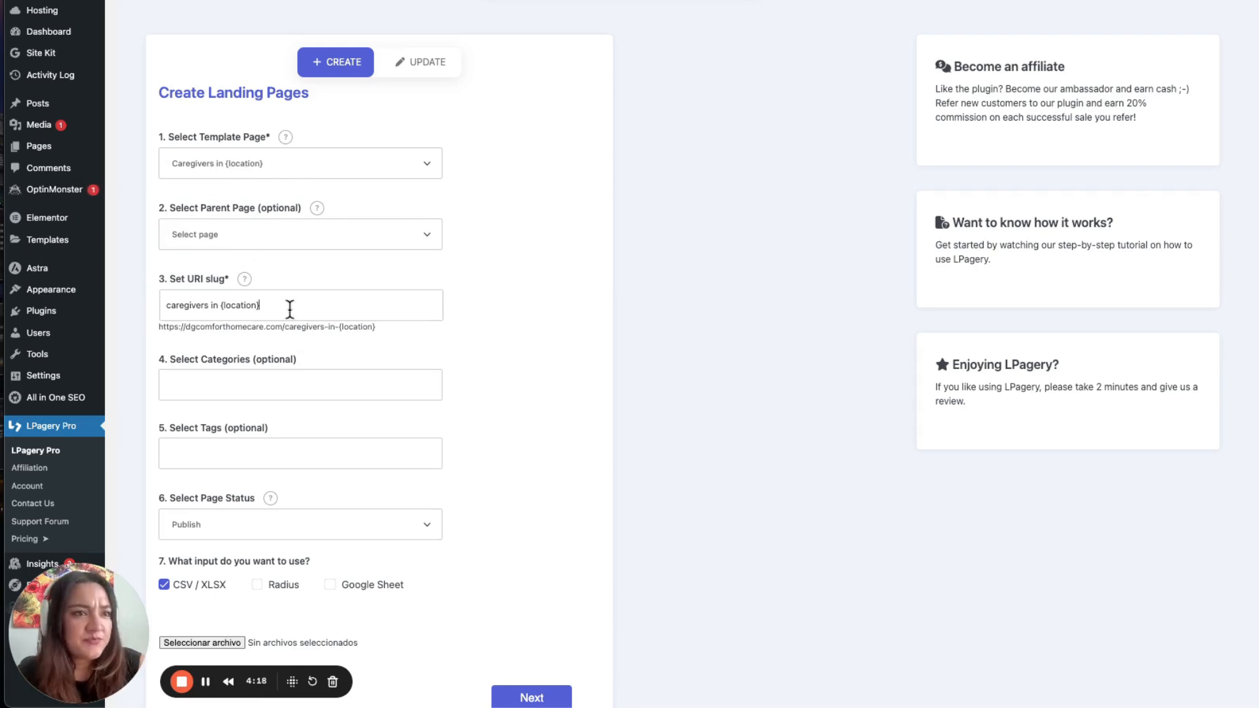
- Select Google Sheet as the input source for the page data
scroll(down, 3)
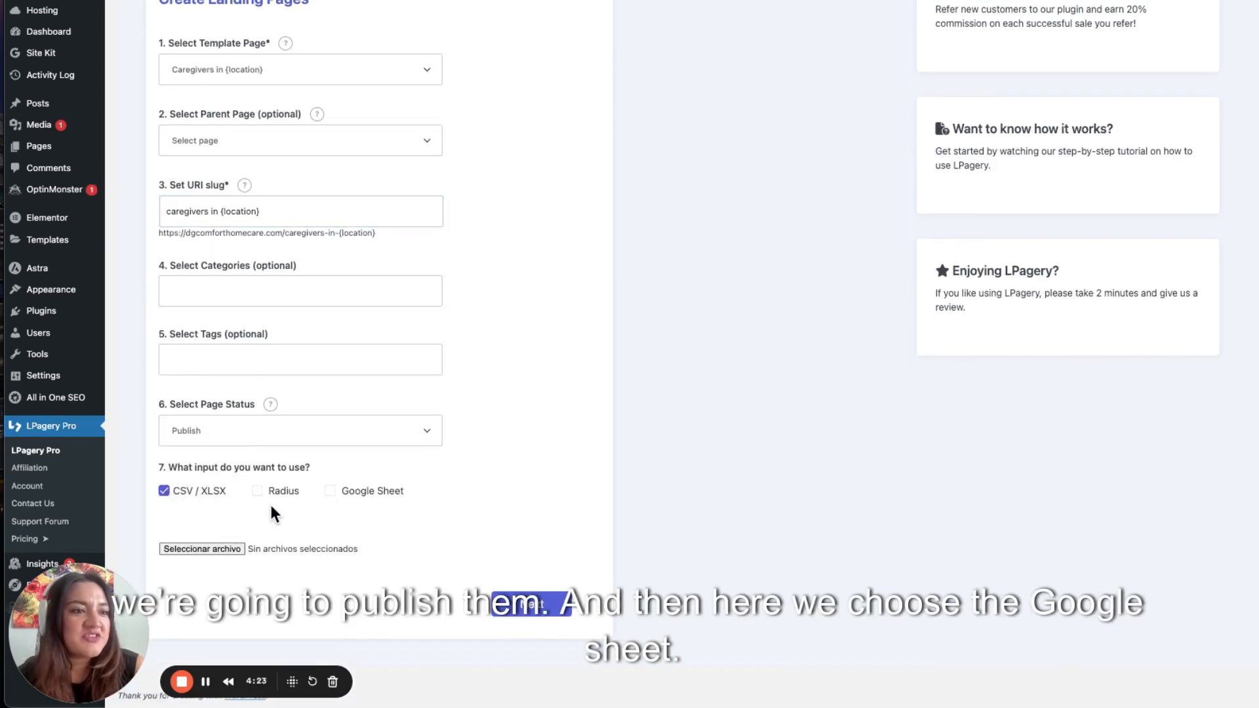
click(330, 491)
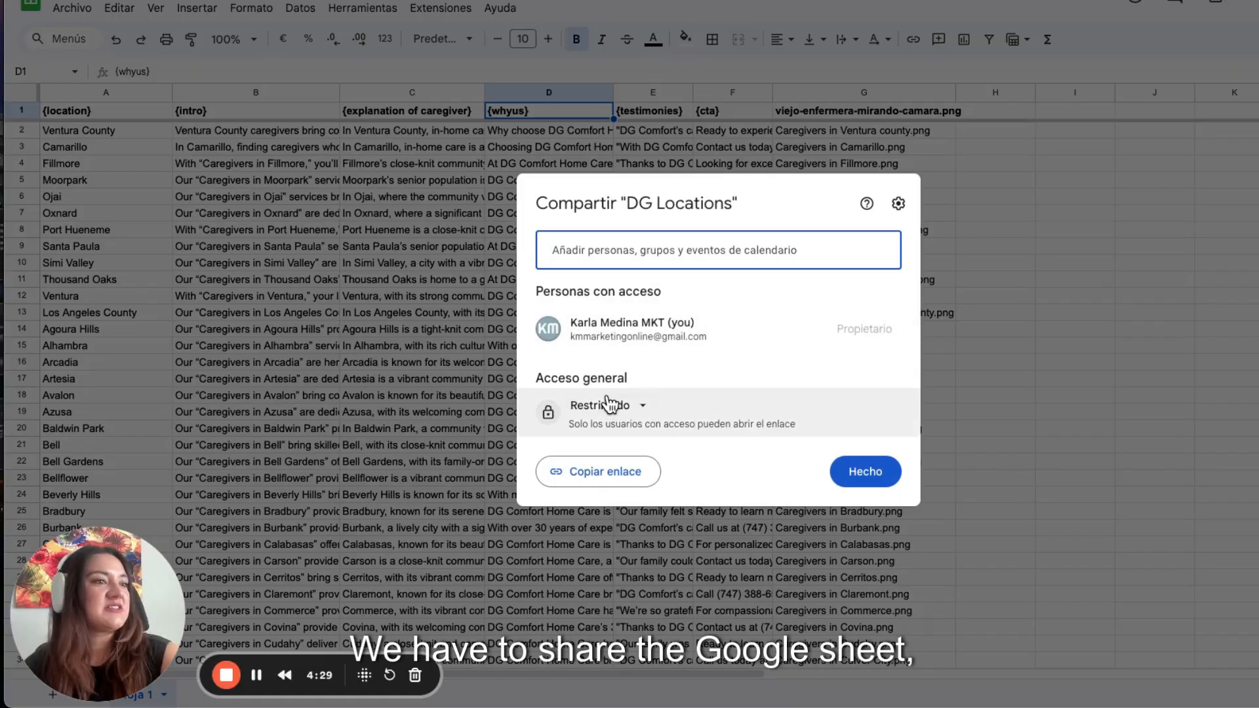
- Open the General access setting for the DG Locations spreadsheet link
click(606, 406)
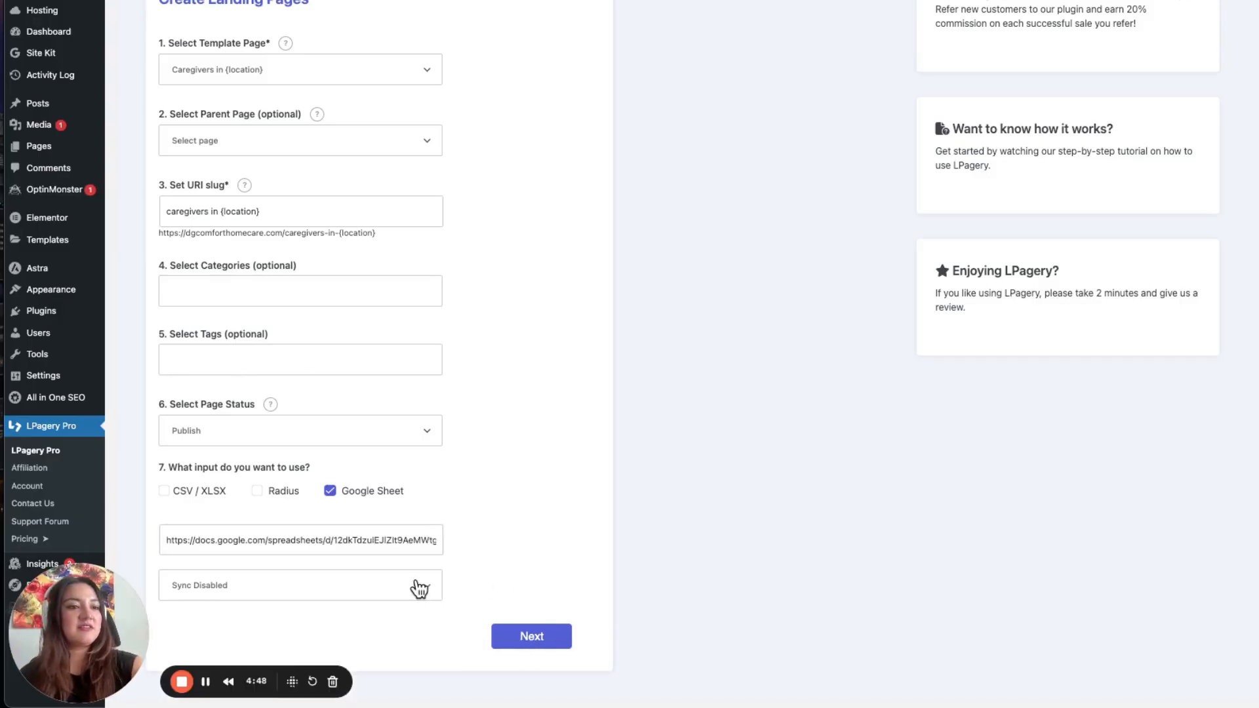
- Keep Sync Disabled for the linked sheet and submit the setup to reach the page preview
click(301, 585)
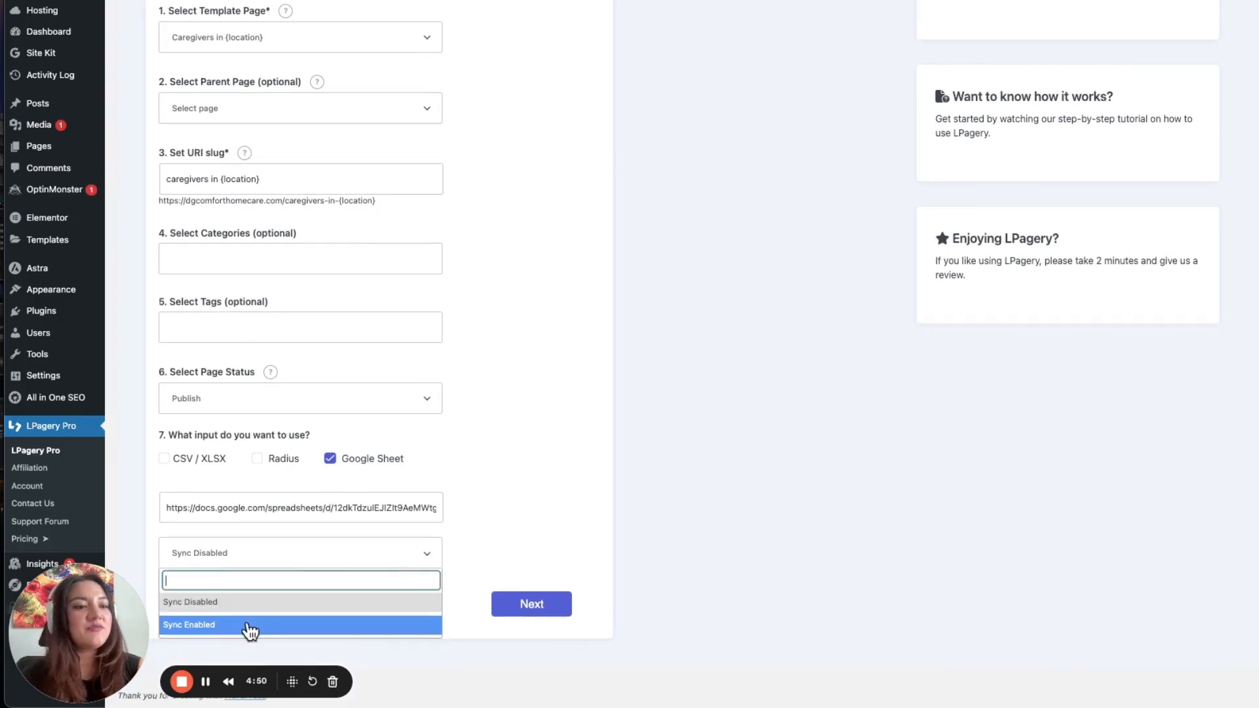
click(189, 625)
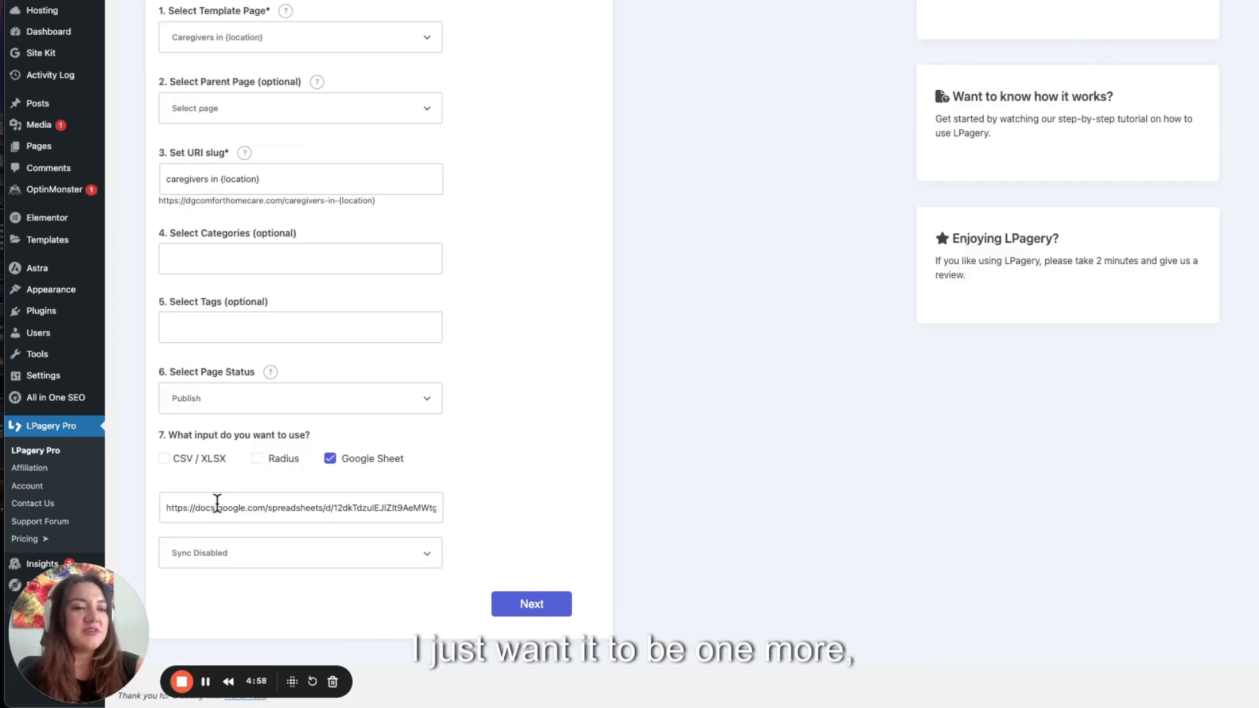
mouse_move(574, 389)
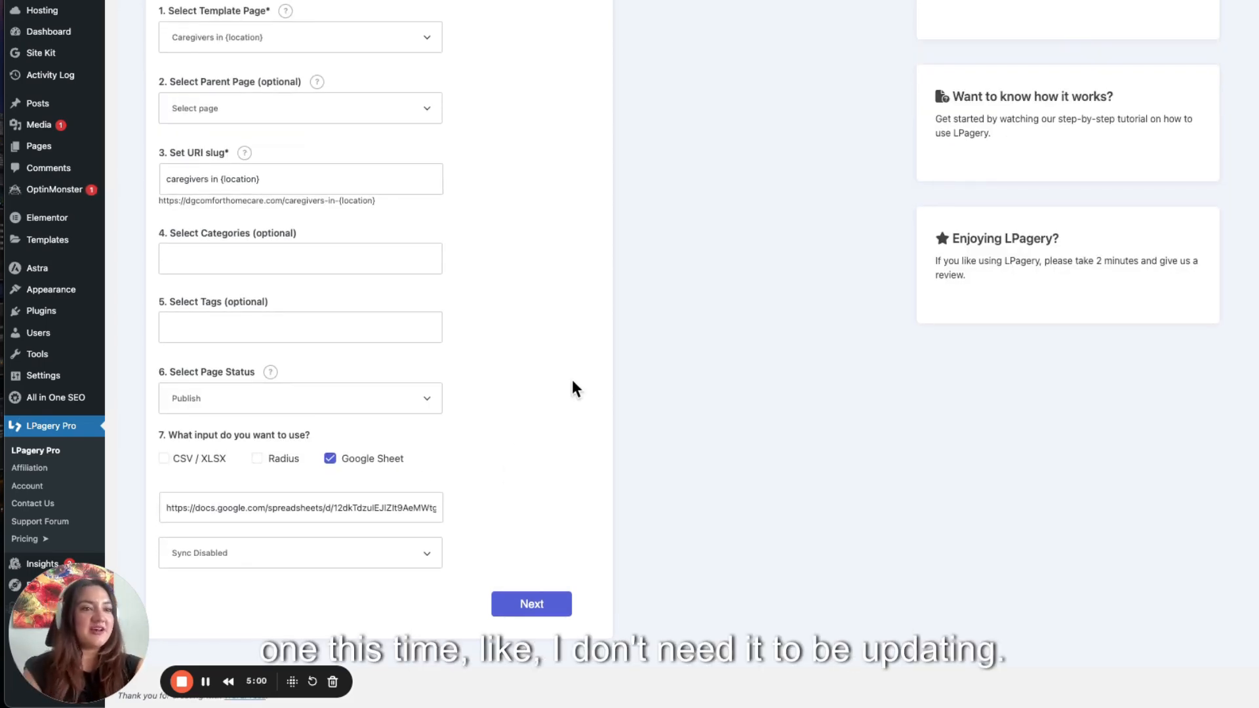
mouse_move(537, 442)
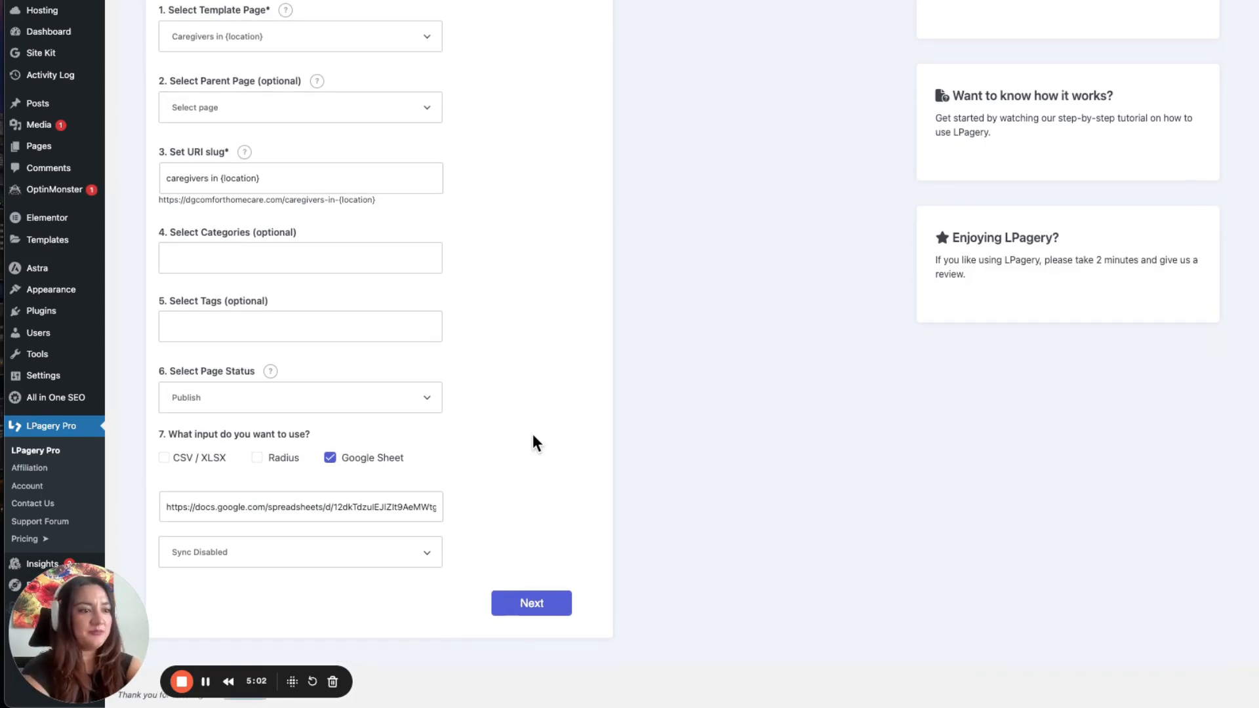
click(531, 603)
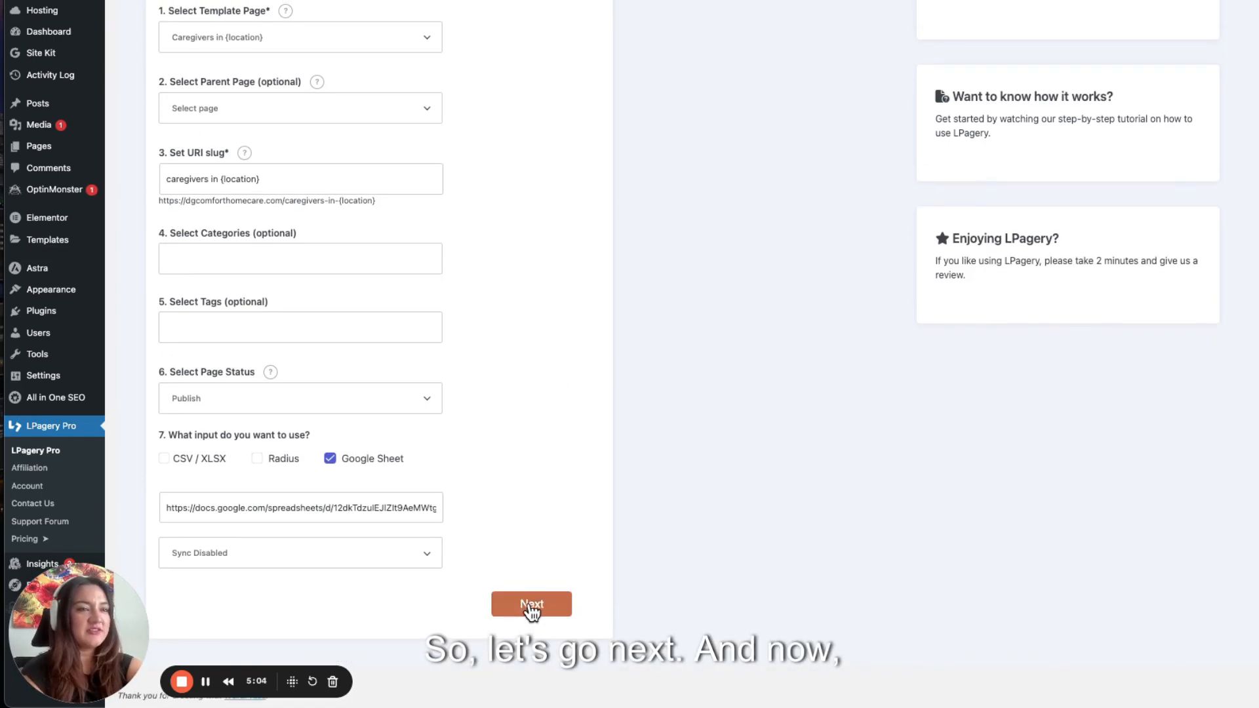
click(531, 604)
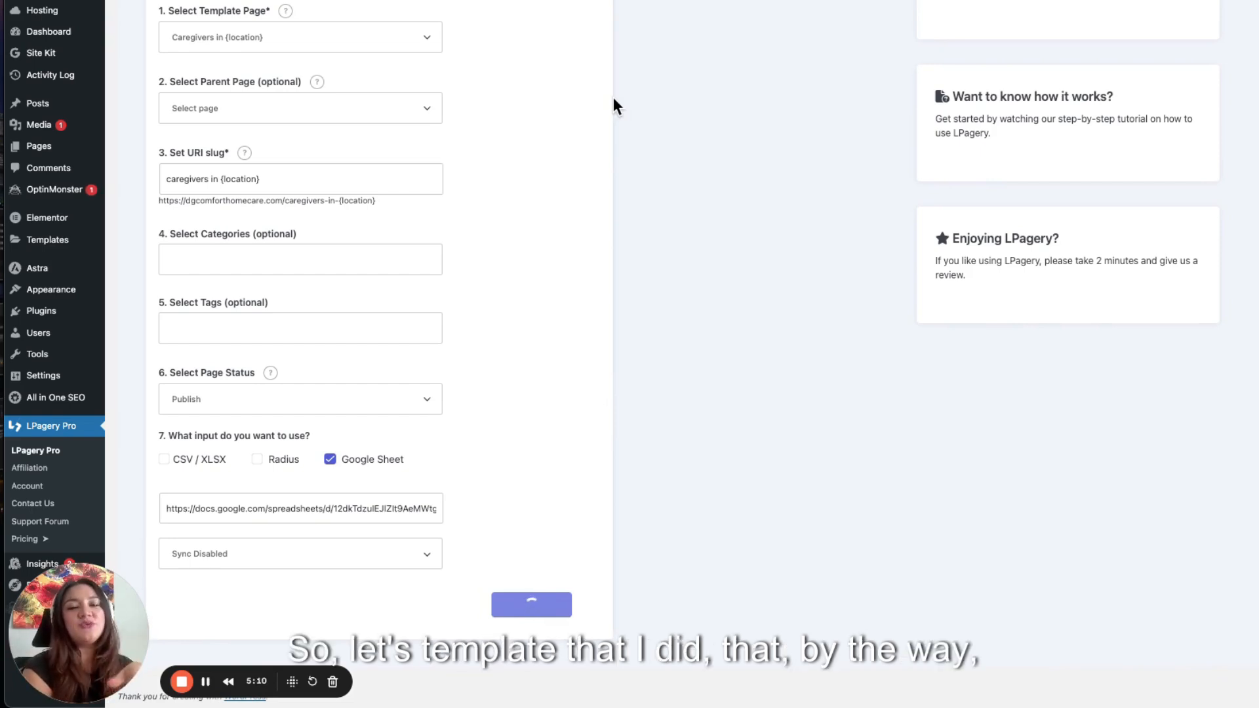
click(531, 605)
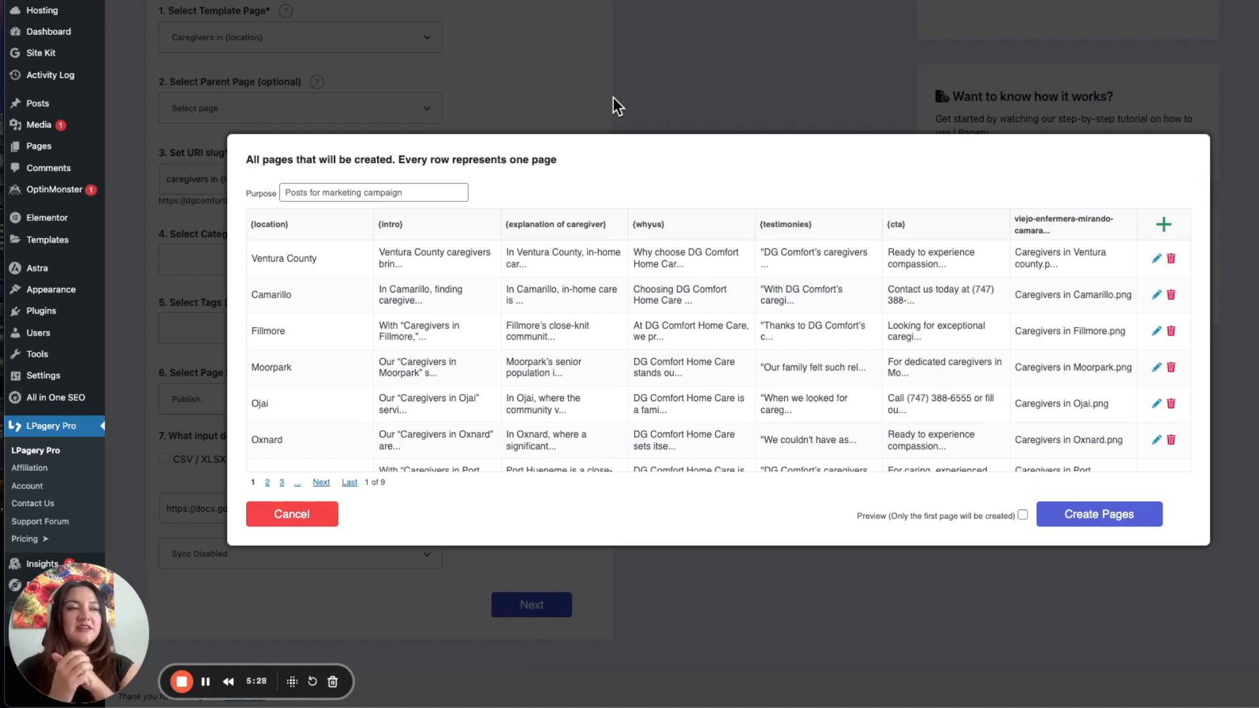
mouse_move(378, 237)
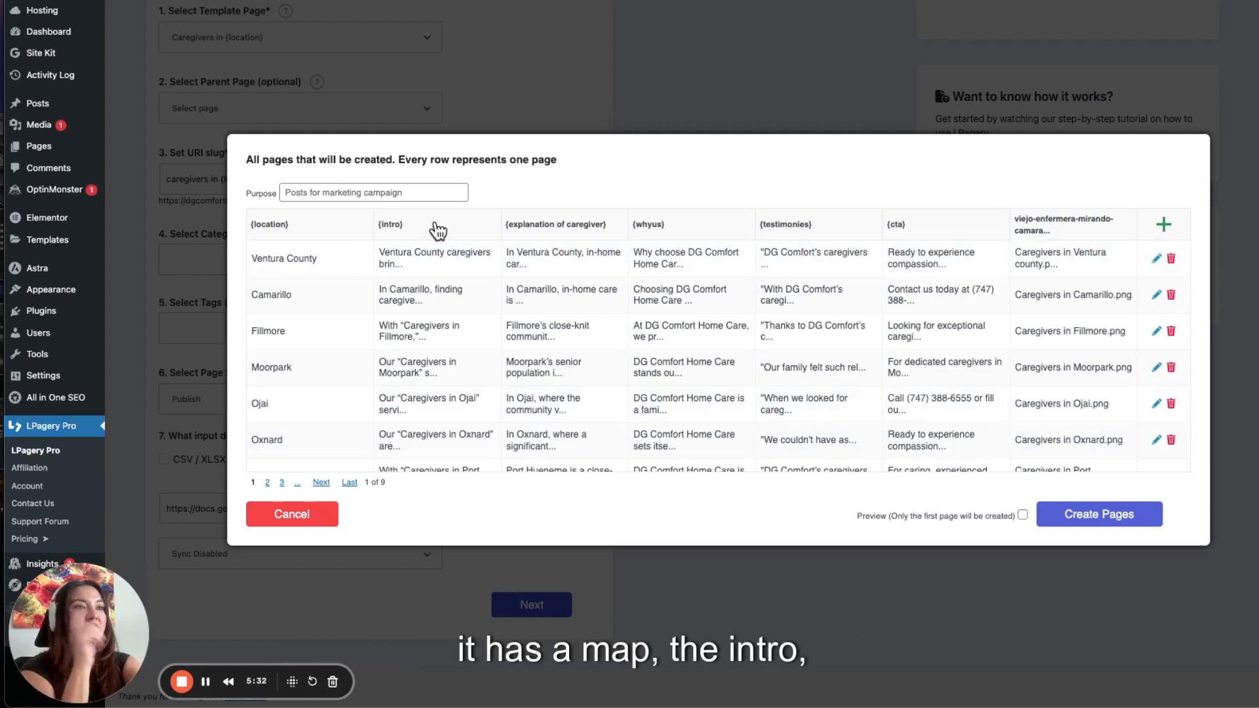
mouse_move(725, 238)
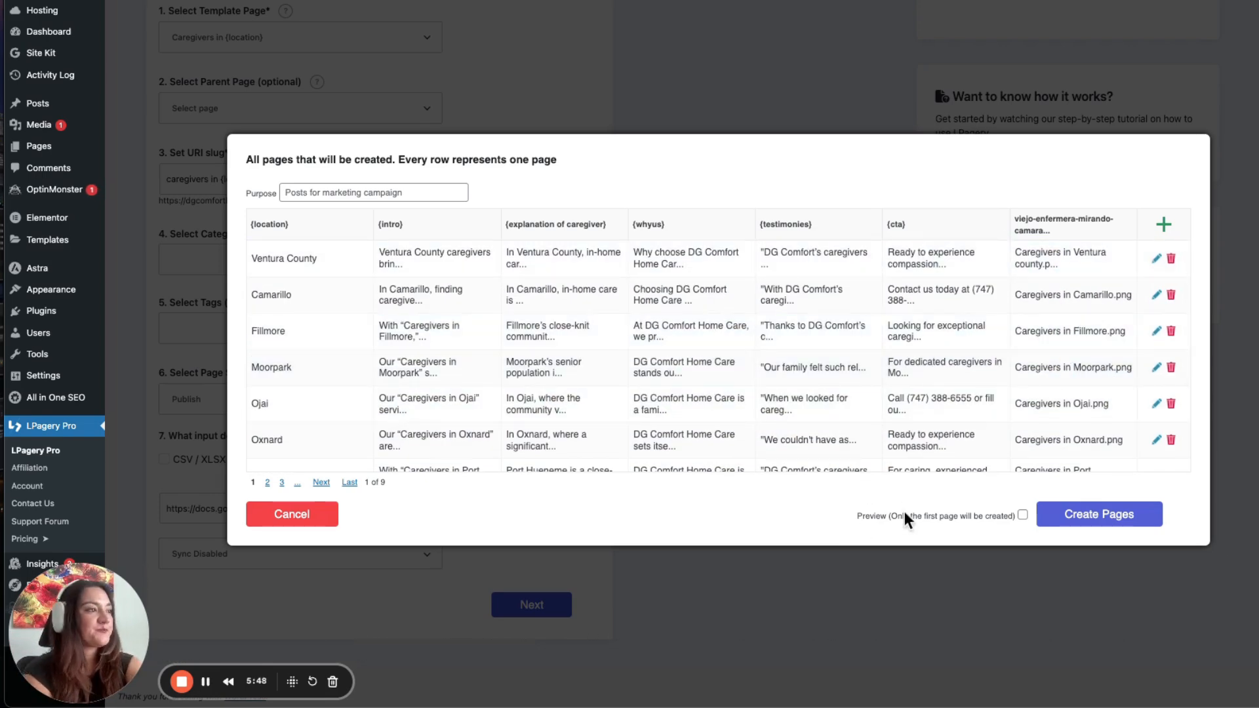
- Review the preview rows and start creating all 89 caregiver landing pages
scroll(down, 3)
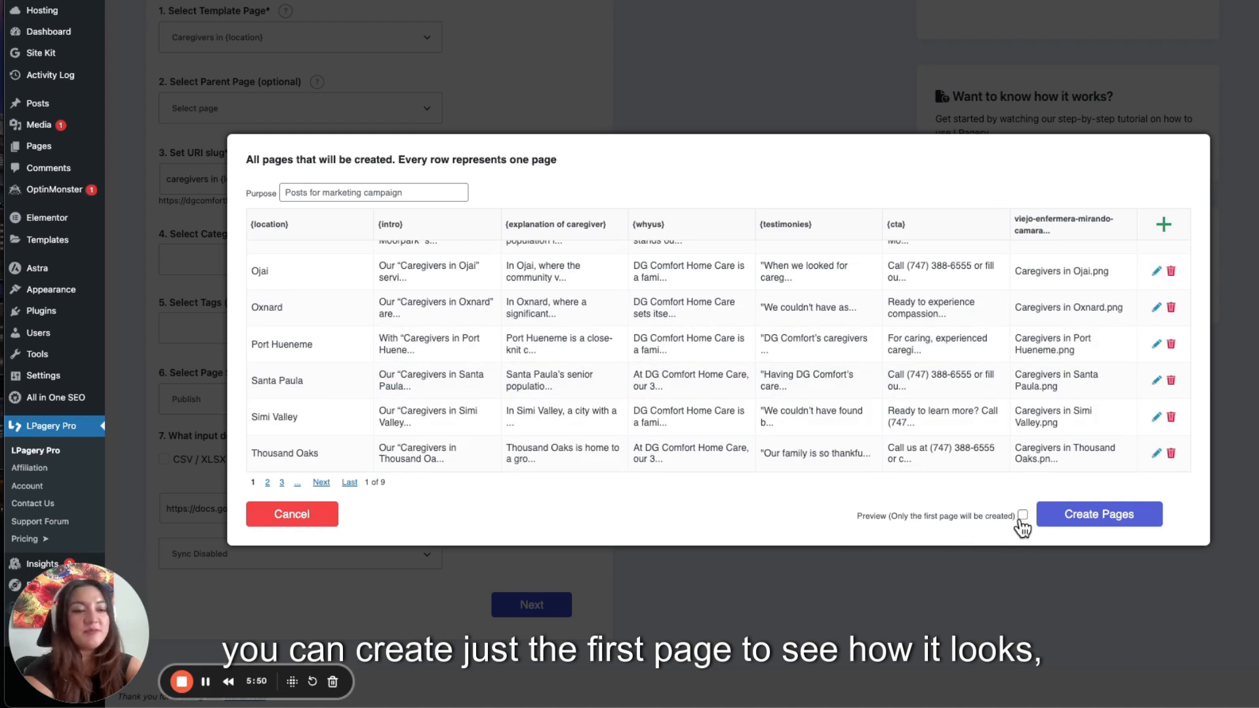
mouse_move(1119, 401)
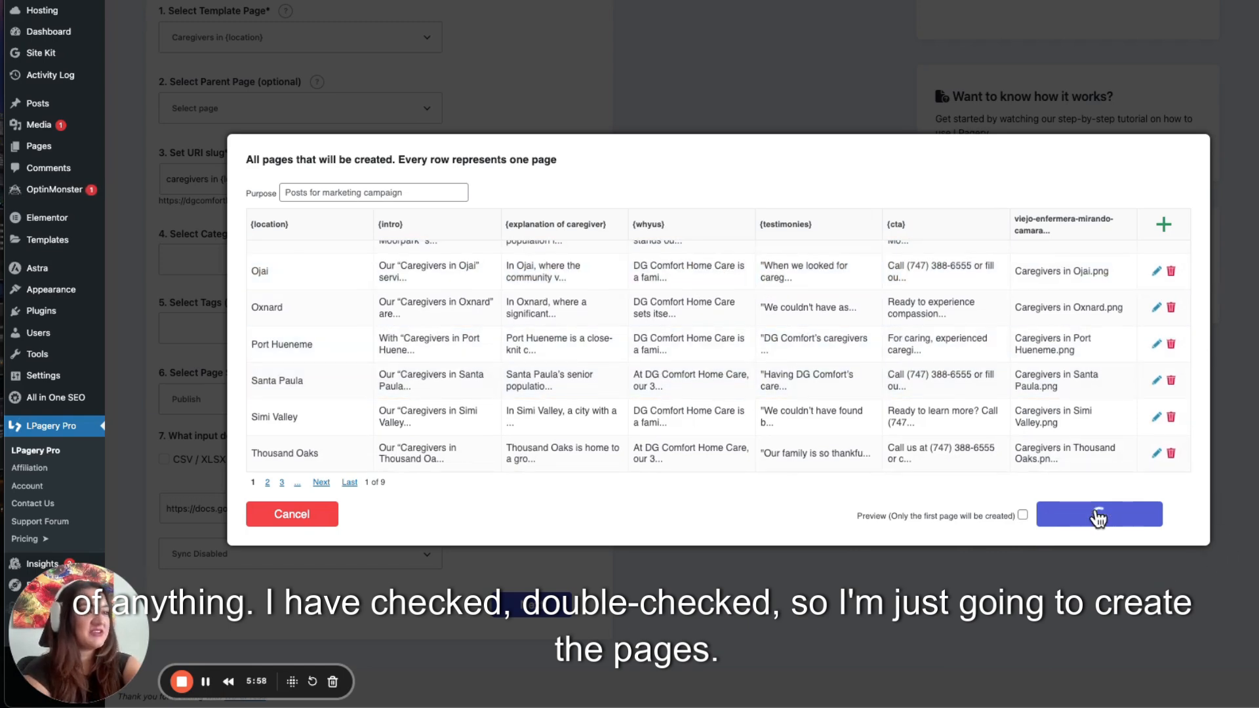
click(1099, 514)
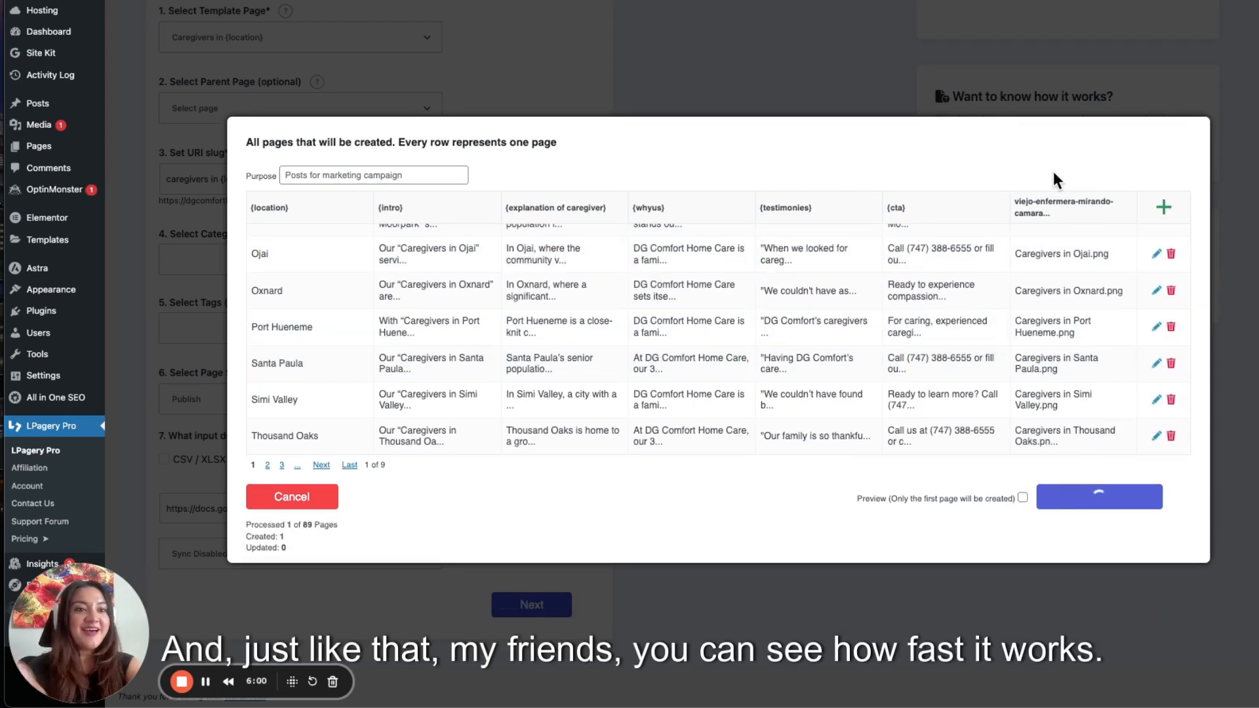